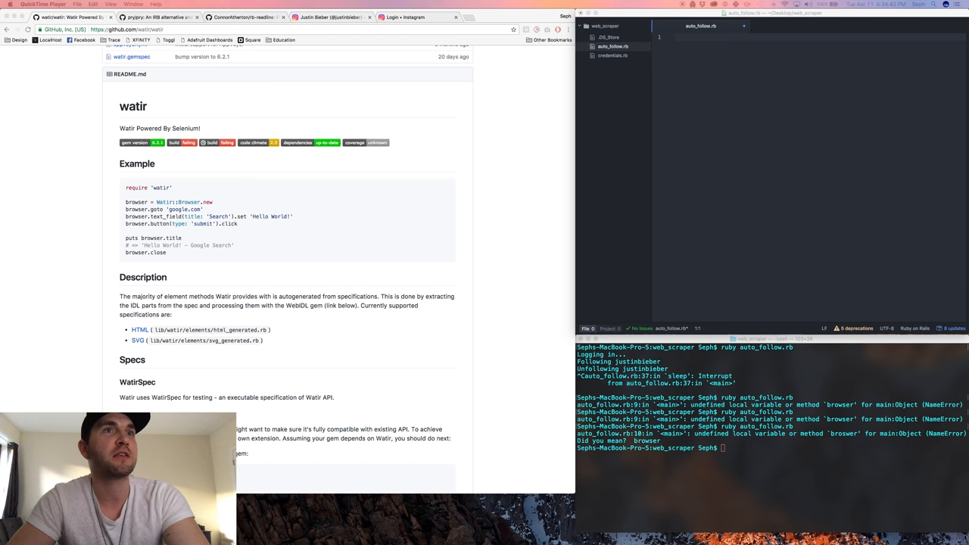
pyautogui.moveTo(775, 144)
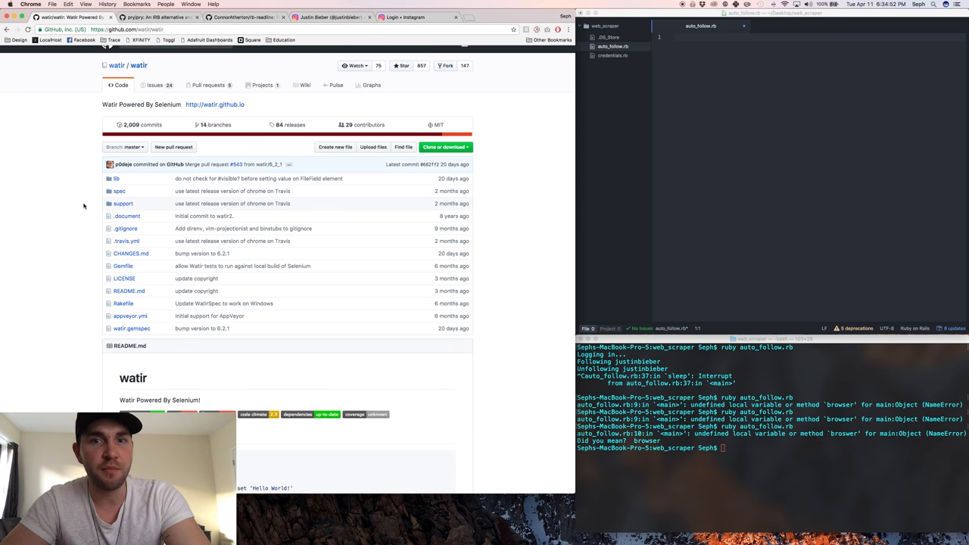
# Add require 'watir' and require_relative 'credentials', then begin the username assignment.
pyautogui.scroll(-3)
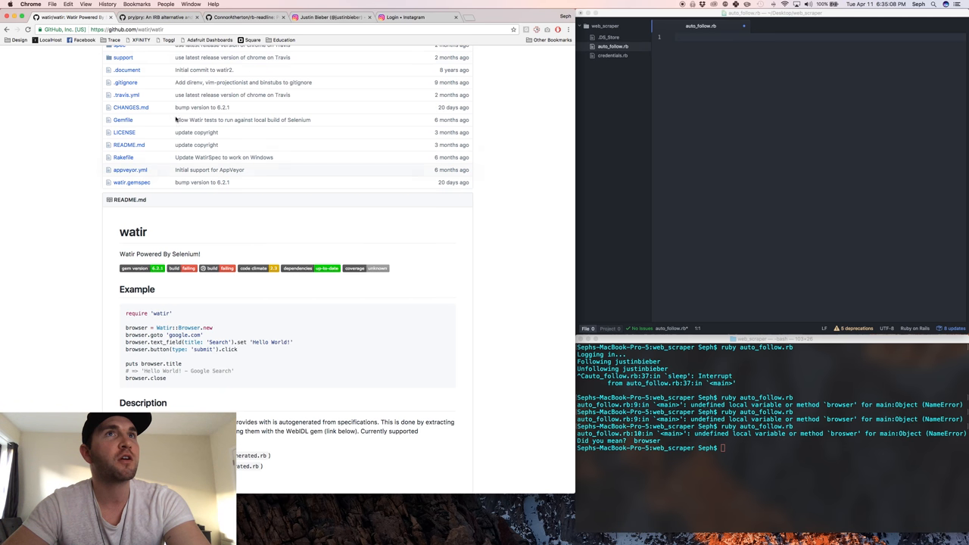
pyautogui.moveTo(729, 200)
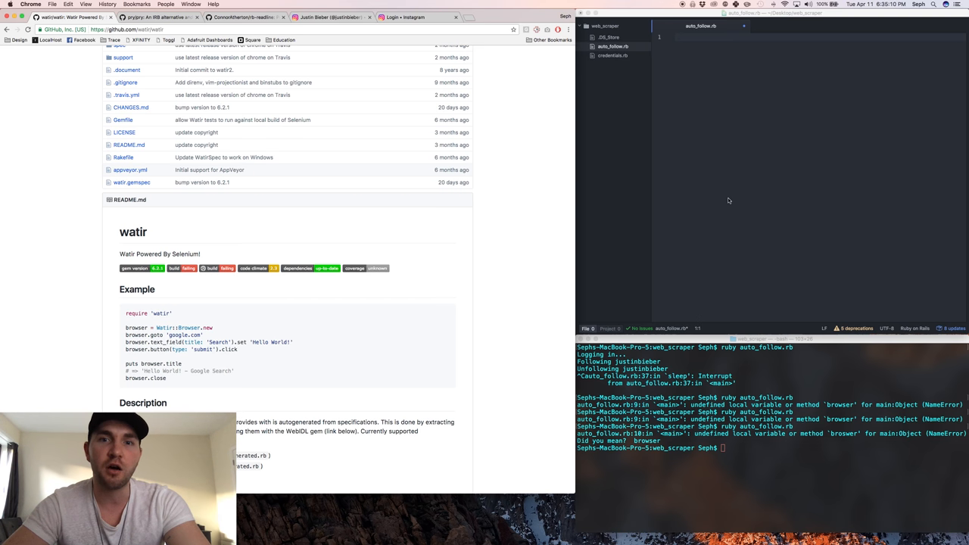
pyautogui.moveTo(721, 170)
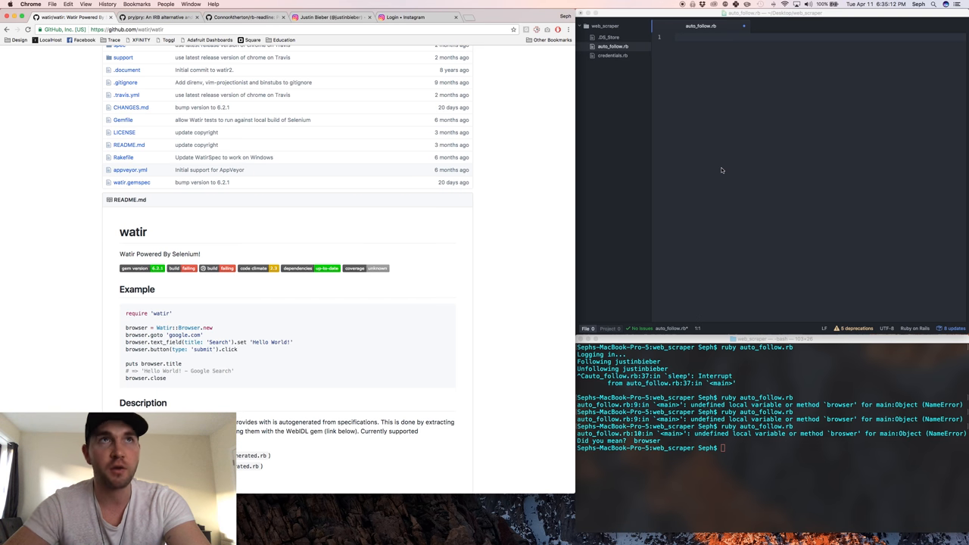
pyautogui.write("require 'watir")
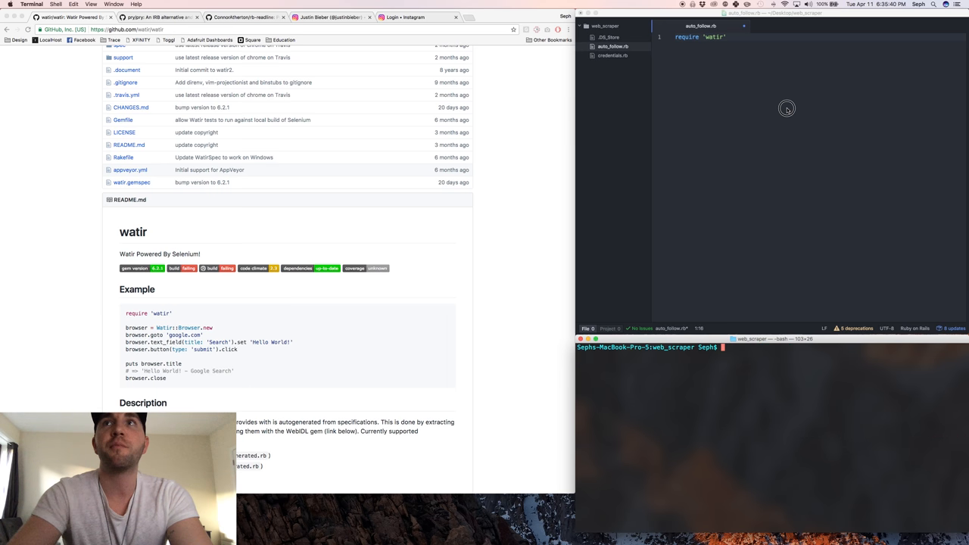
pyautogui.write('require_relative')
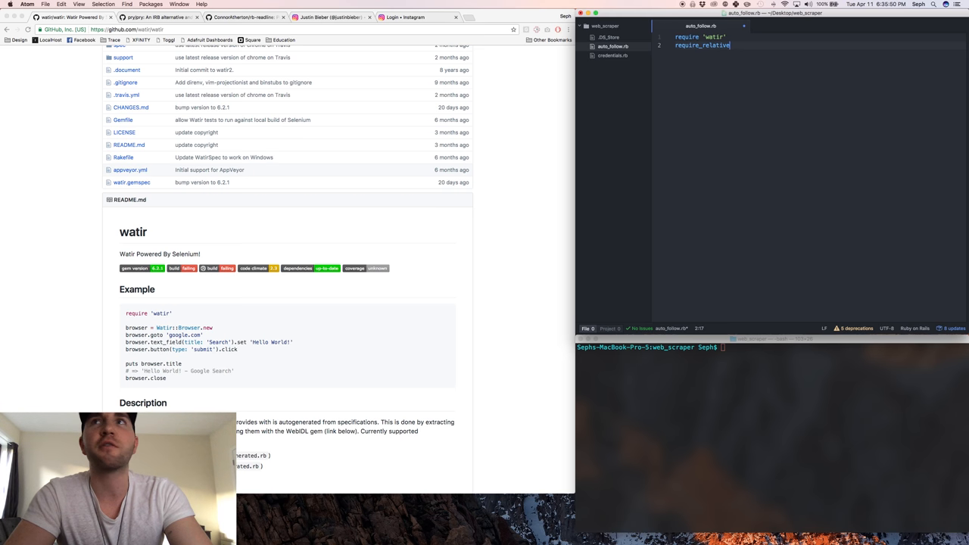
pyautogui.write("'credentials")
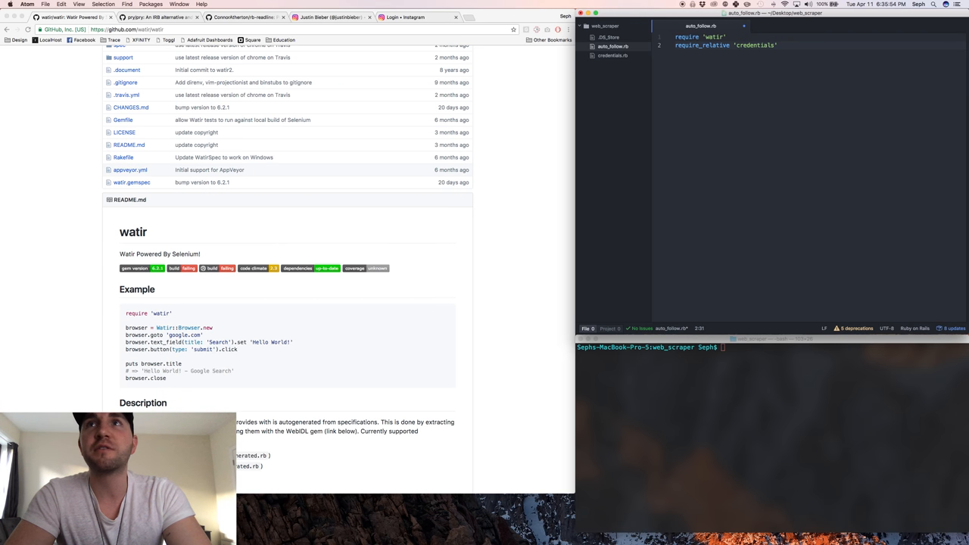
pyautogui.write("username = ''")
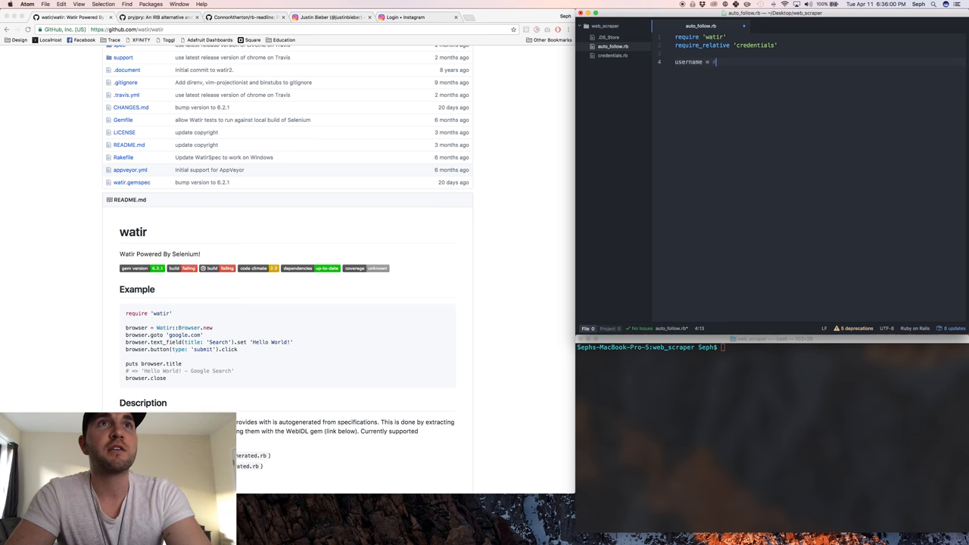
# Set username = $username, password = $password and a user variable naming the target account.
pyautogui.write('user')
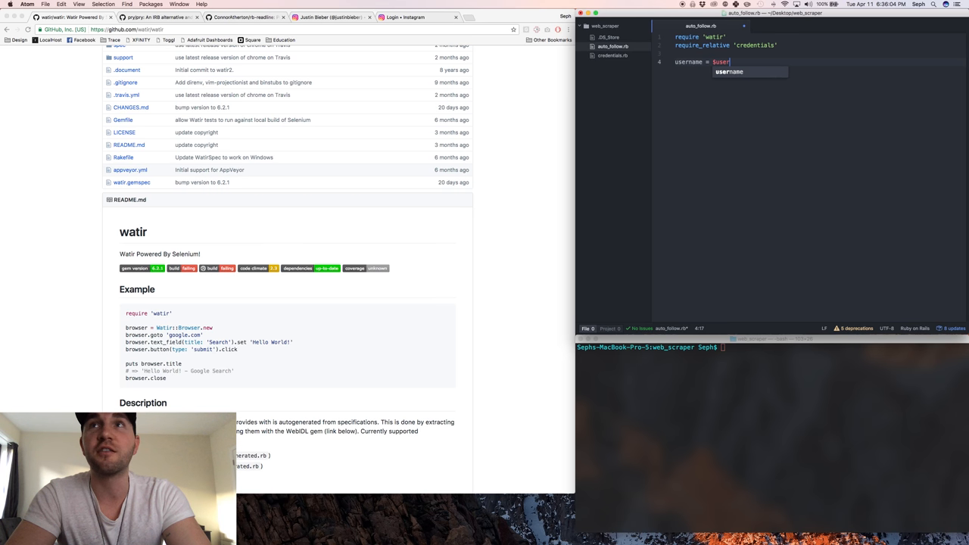
pyautogui.write('p')
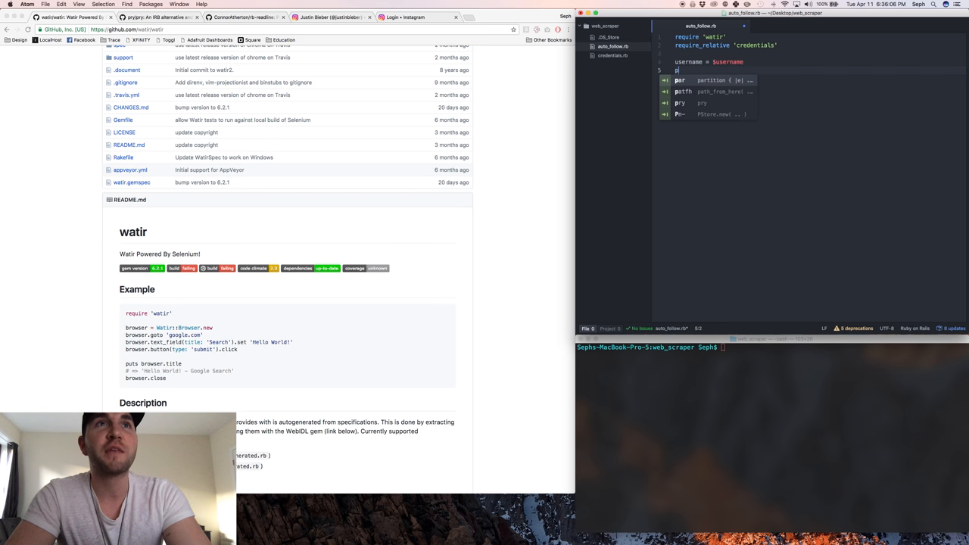
pyautogui.write('assword =')
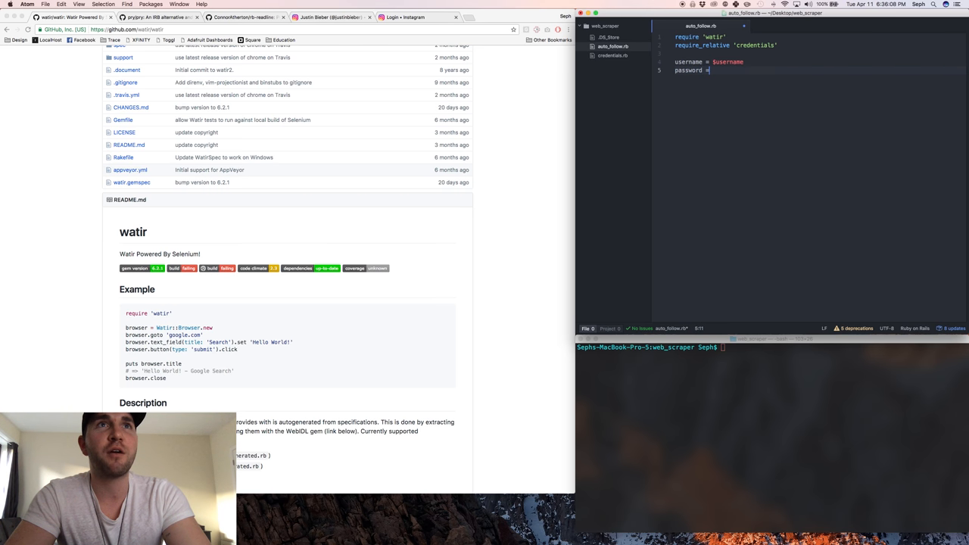
pyautogui.write('$')
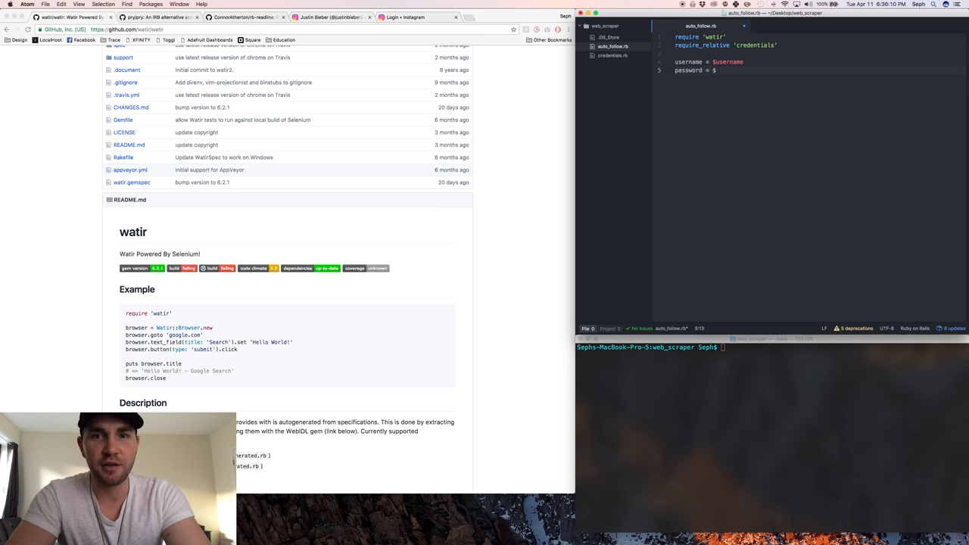
pyautogui.write('$password')
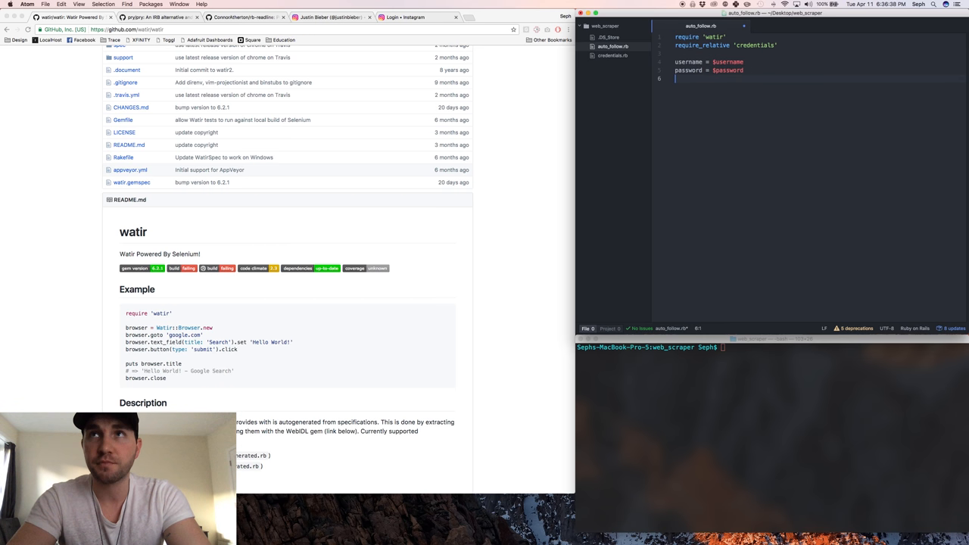
pyautogui.write('user = "justinbiebe')
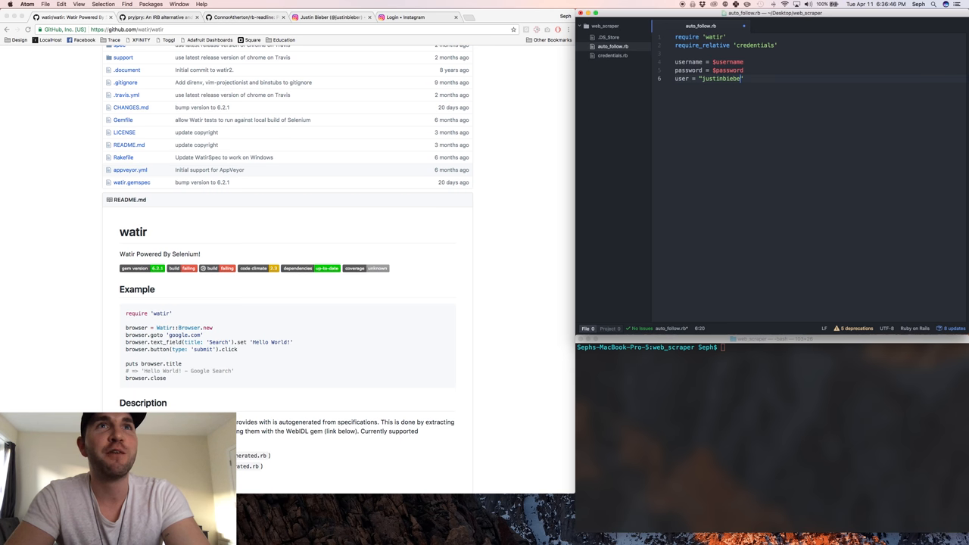
pyautogui.write('r')
pyautogui.write('# Open Browser')
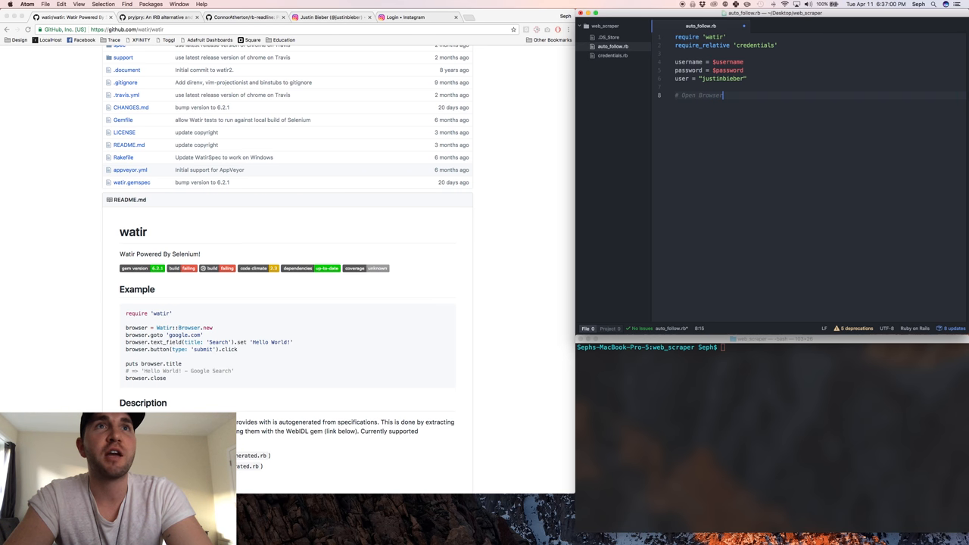
# Write browser = Watir::Browser.new :chrome and begin the browser.goto call.
pyautogui.write(', Navigate to Login page')
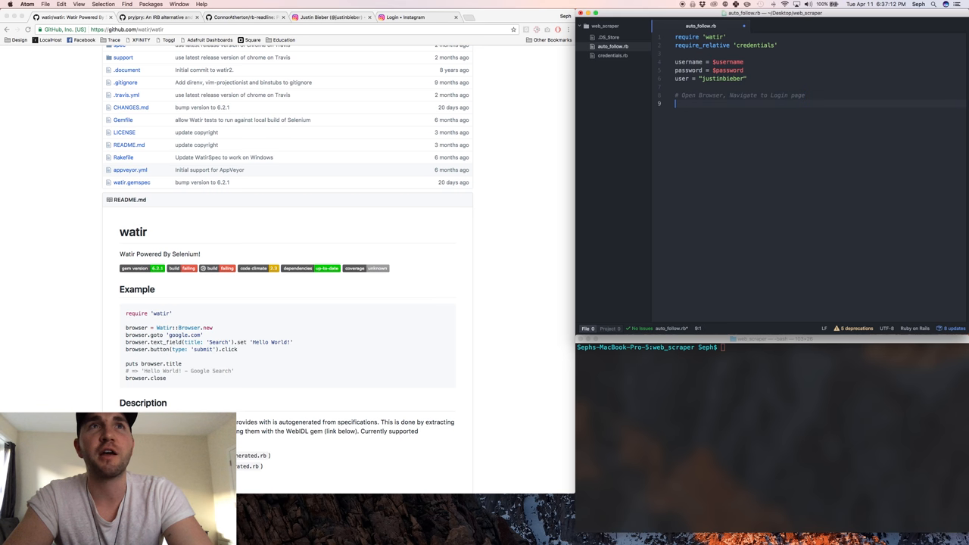
pyautogui.write('browser =-')
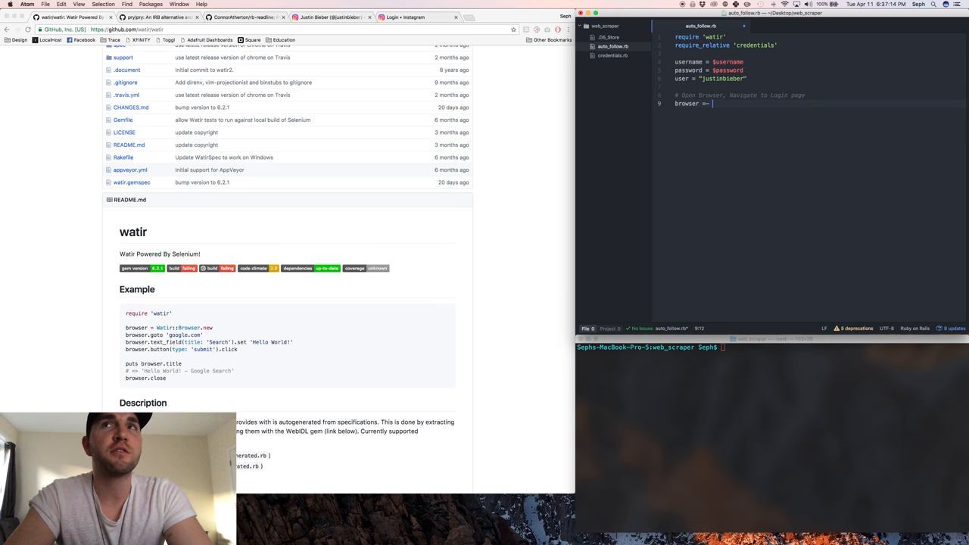
pyautogui.write('Watir')
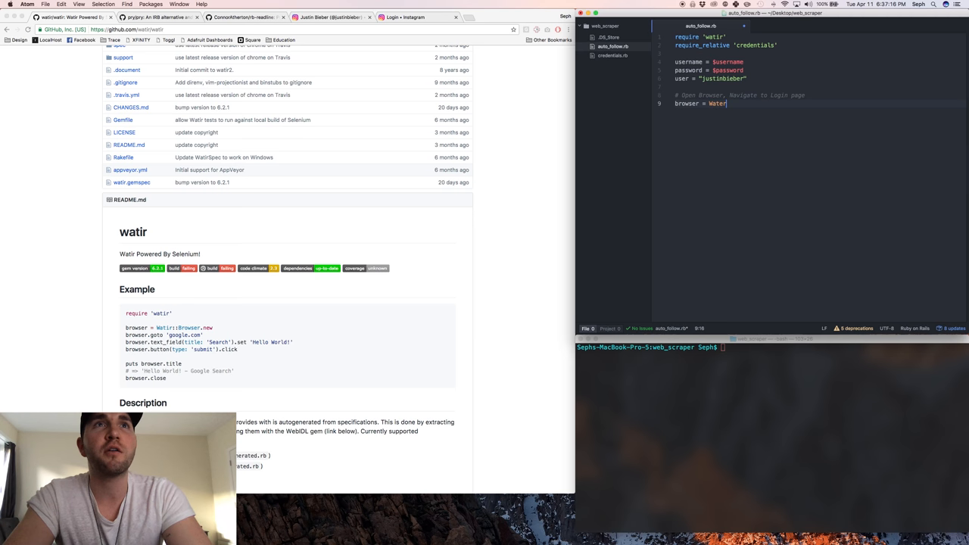
pyautogui.write('Watir::Br')
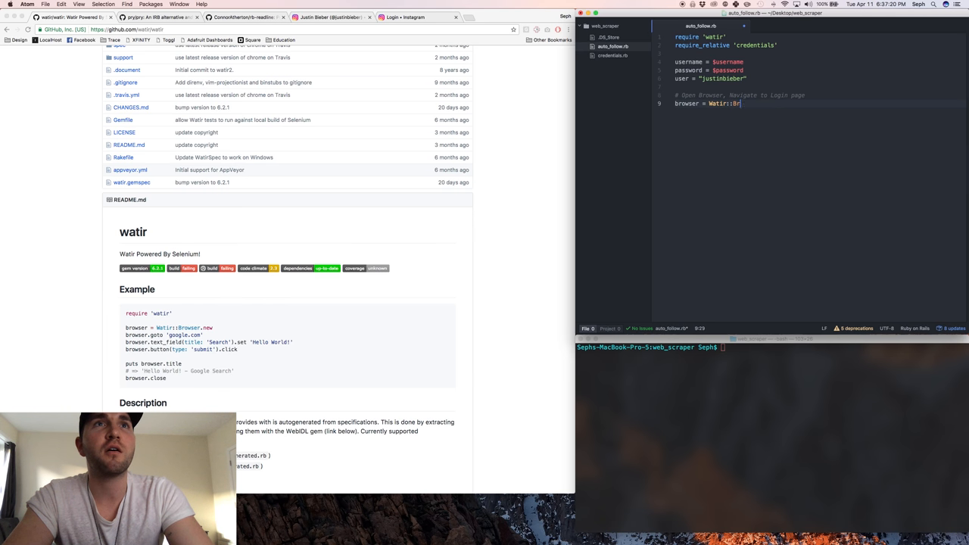
pyautogui.write('owsern')
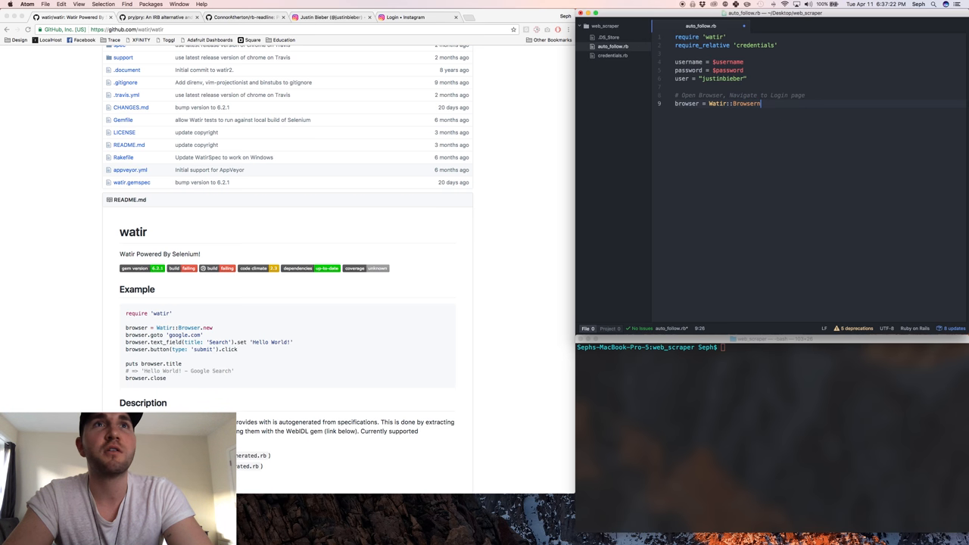
pyautogui.write('.new')
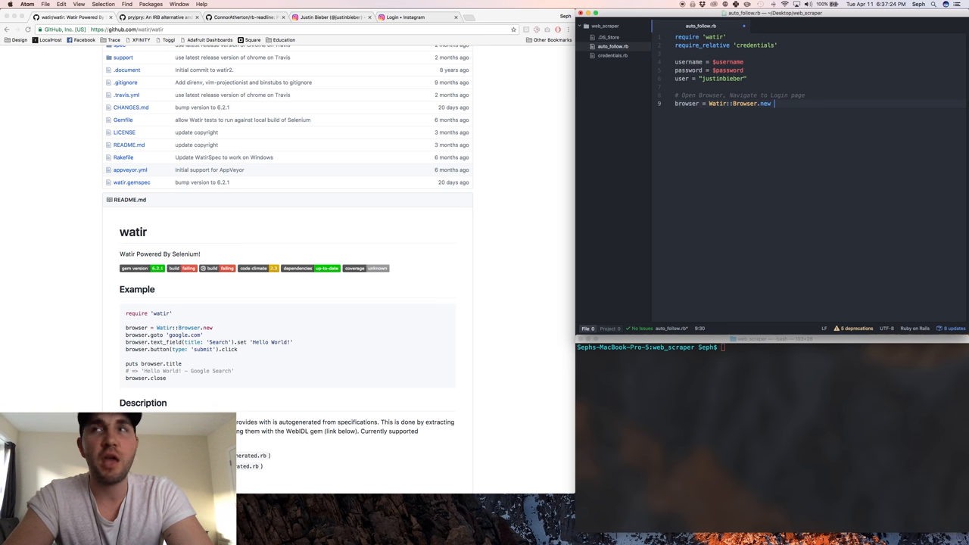
pyautogui.write(':chrom')
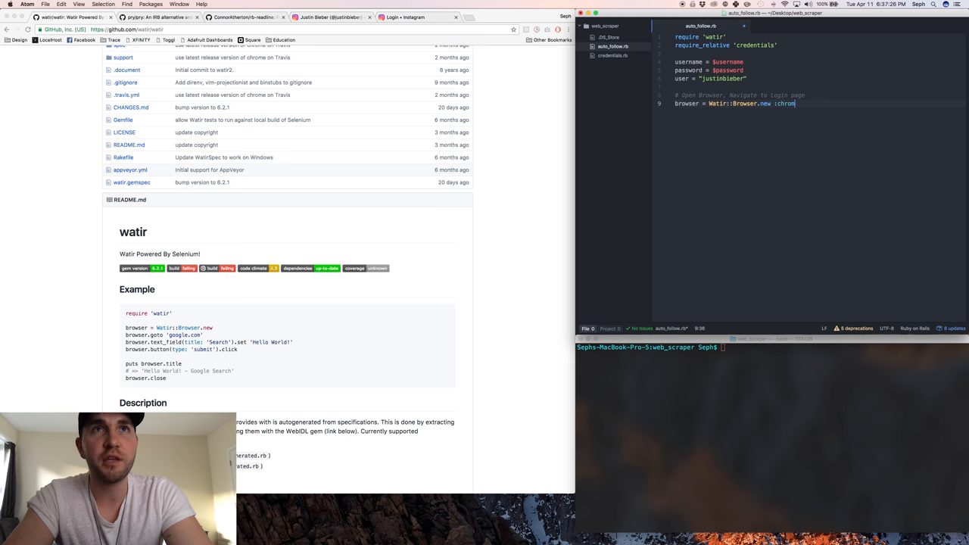
pyautogui.write('e')
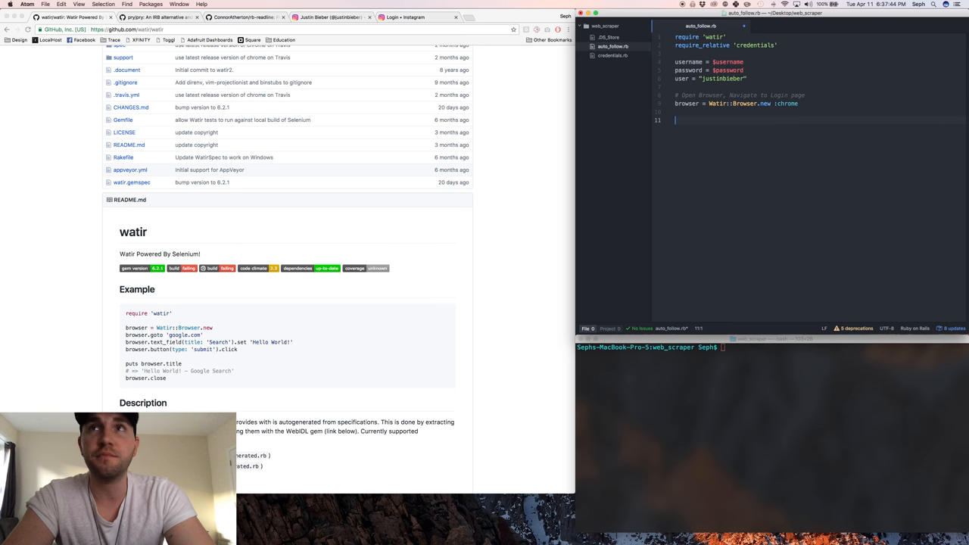
pyautogui.write('browser')
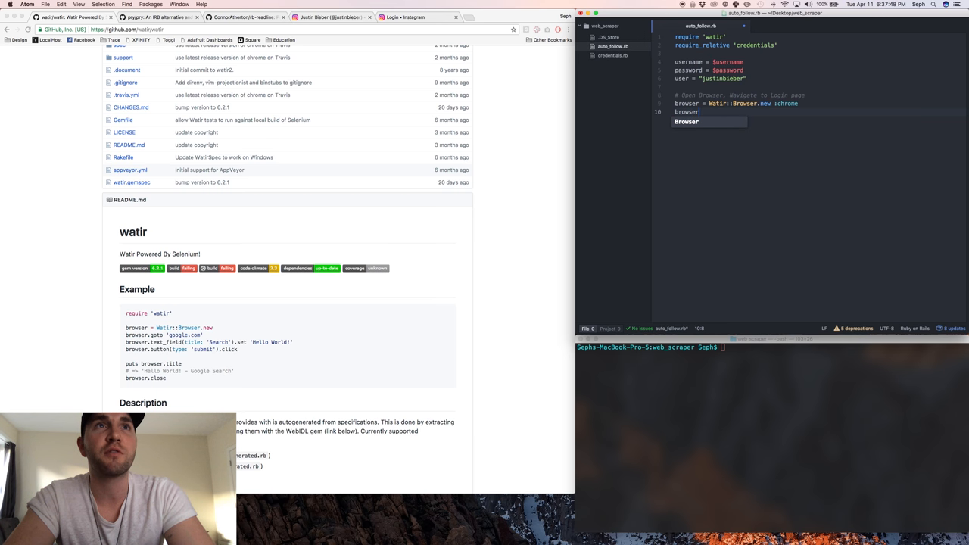
pyautogui.write('.goo')
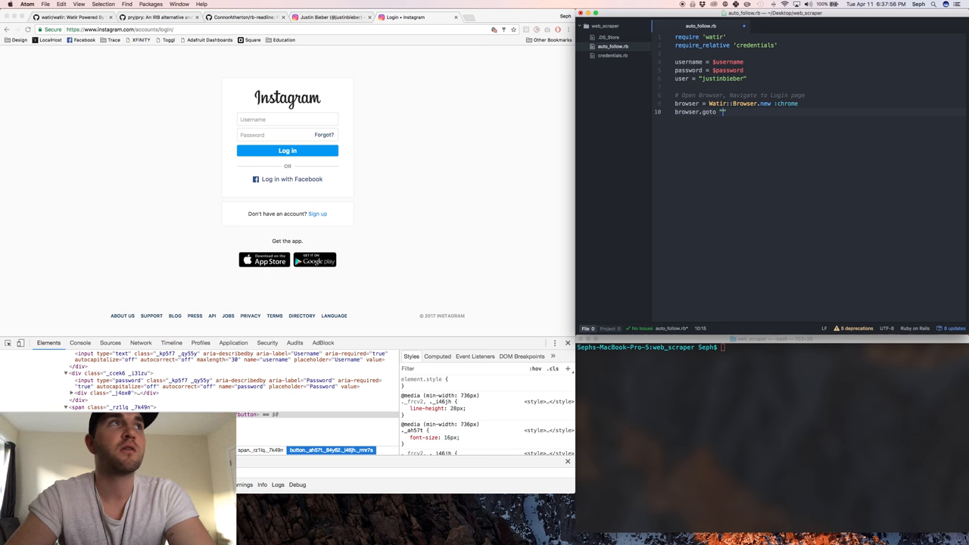
pyautogui.click(145, 30)
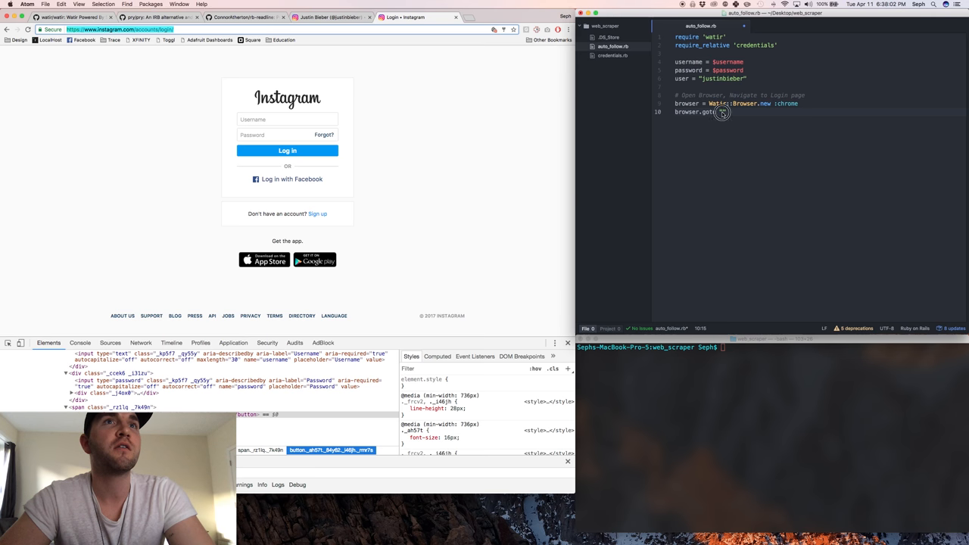
pyautogui.write('"https://www.instagram.com/accounts/login/"')
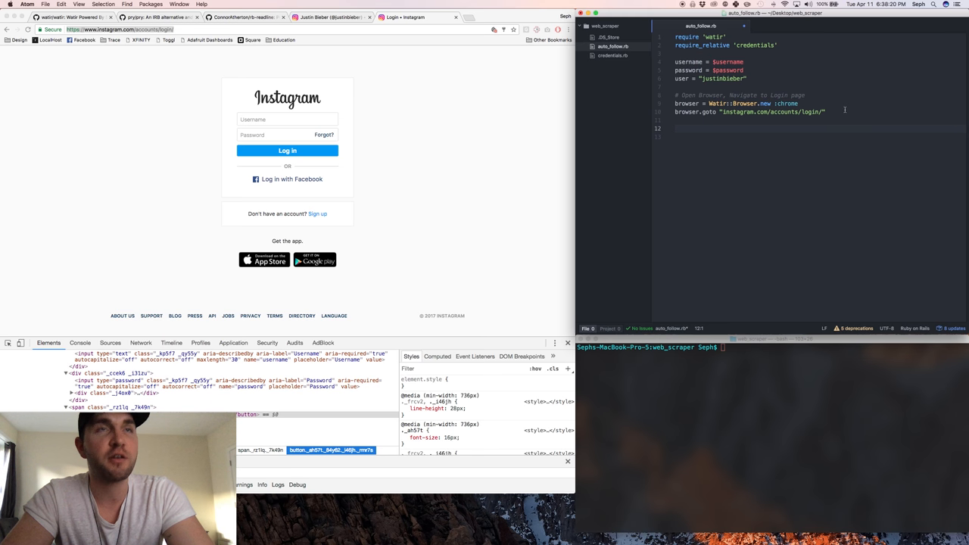
pyautogui.write('# Navigate to')
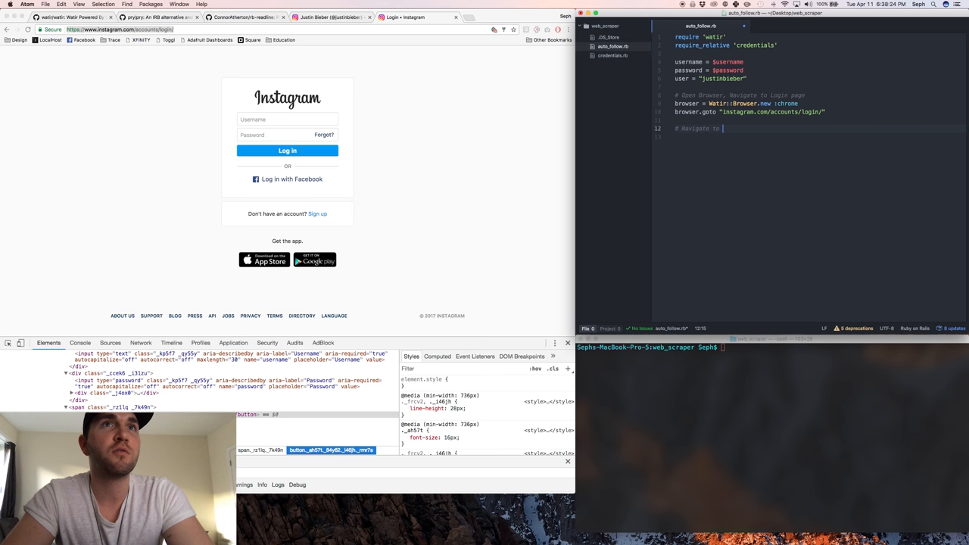
pyautogui.write('Username and Passwo')
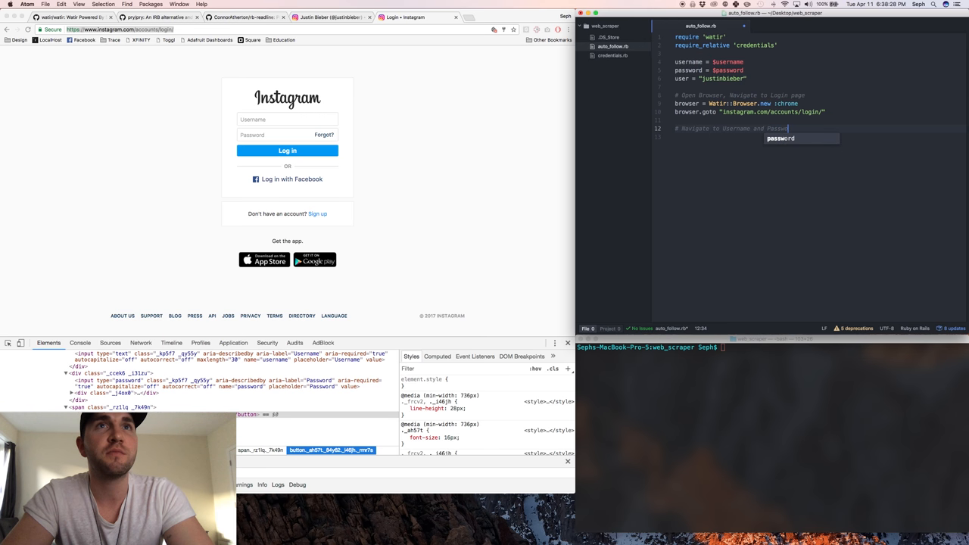
pyautogui.write('fields, inject info')
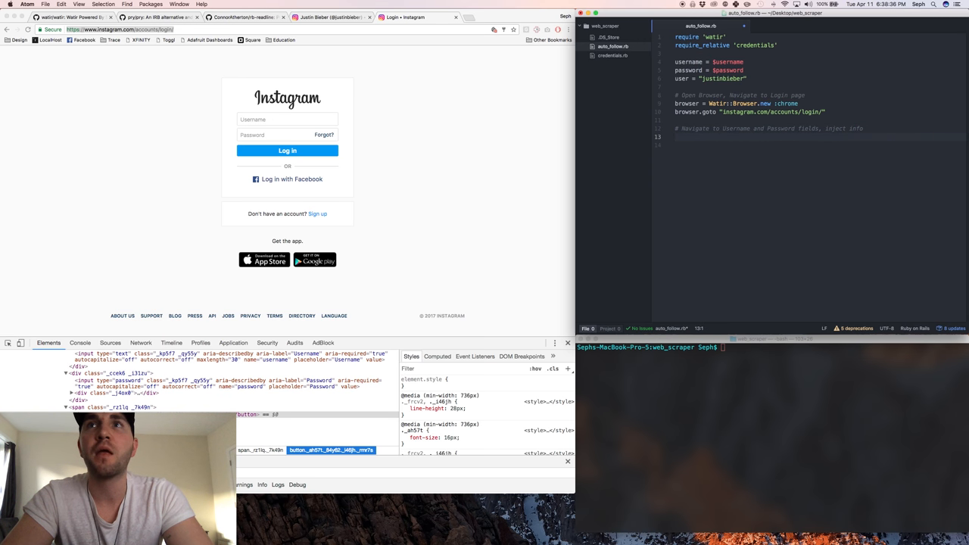
pyautogui.write('puts "Logging in...')
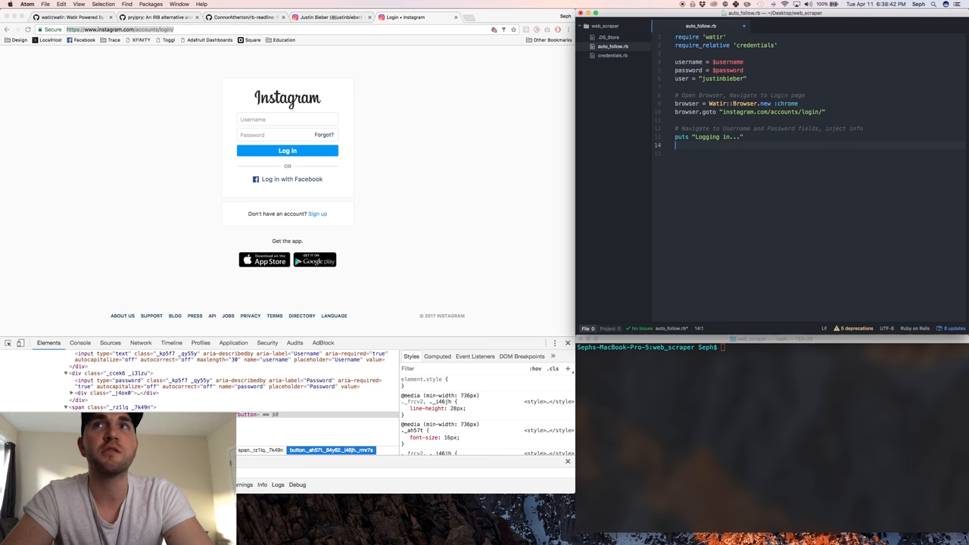
# Write browser.text_field(:name => "username").set "#{username}" using the inspected field name.
pyautogui.write('browser.')
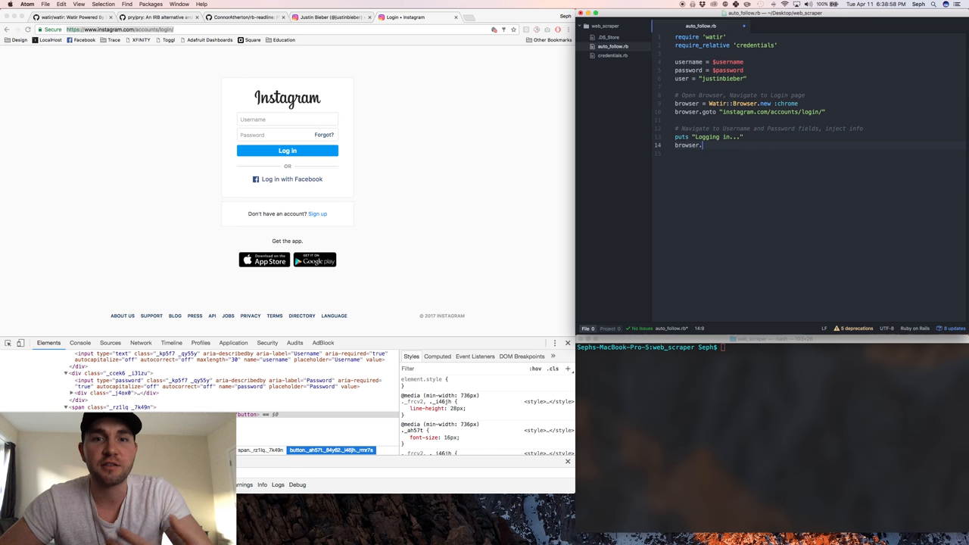
pyautogui.write('ate')
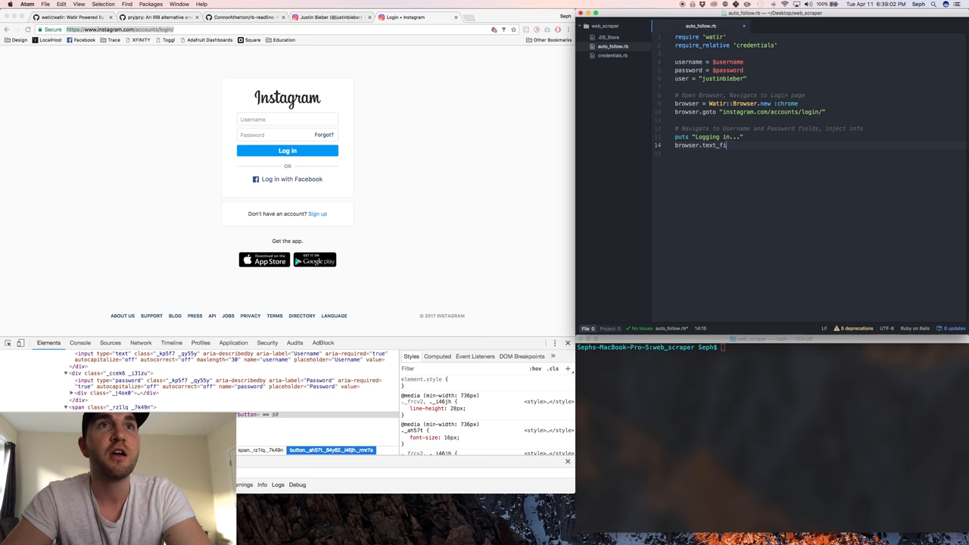
pyautogui.write('eld')
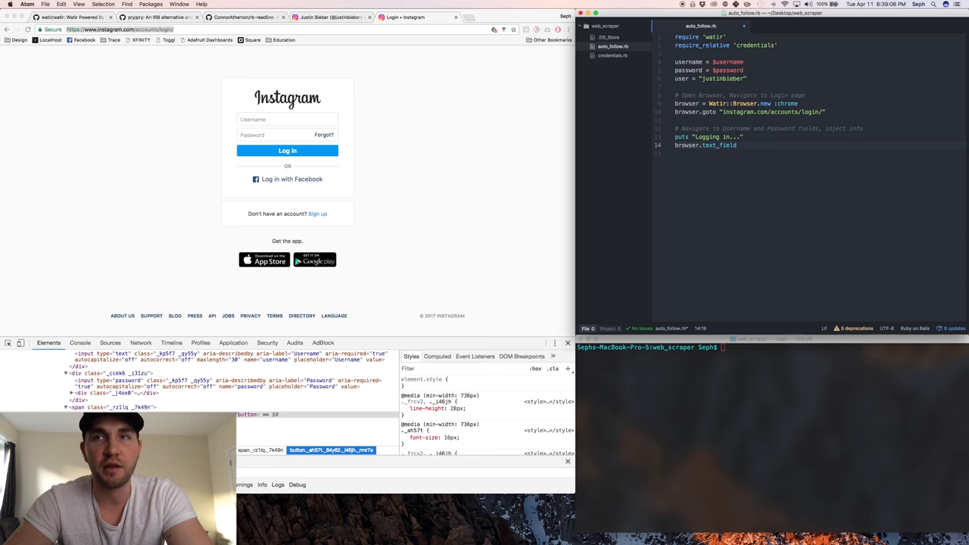
pyautogui.write('()')
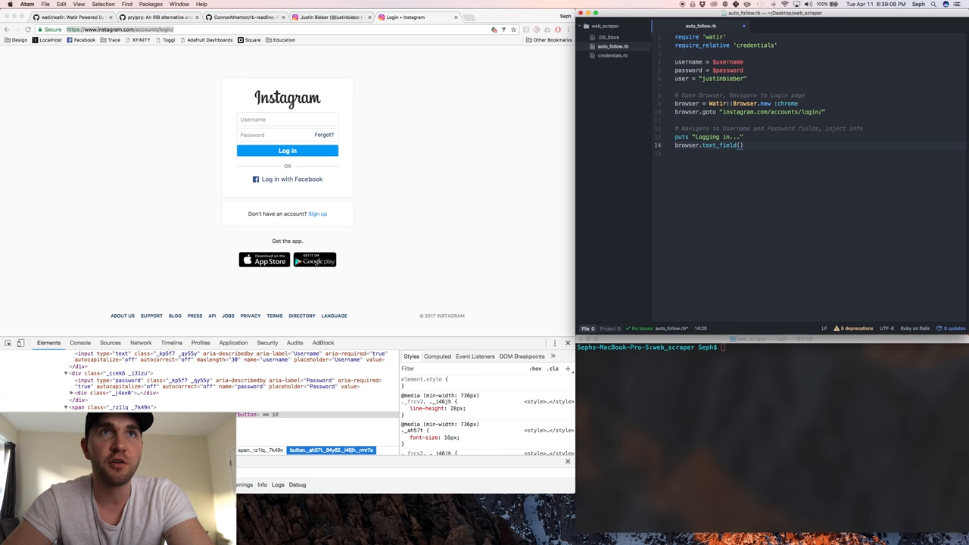
pyautogui.write(':name =>')
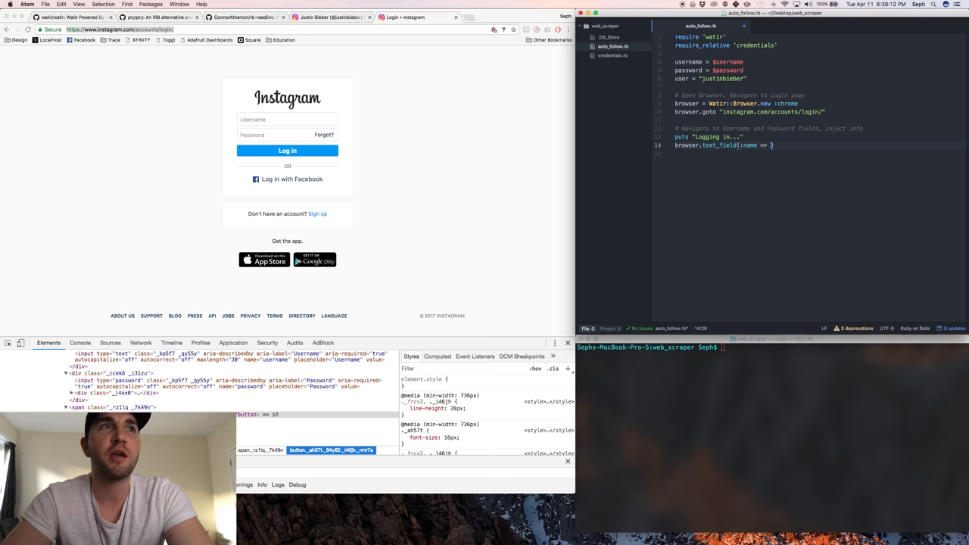
pyautogui.rightClick(288, 119)
pyautogui.write('"username')
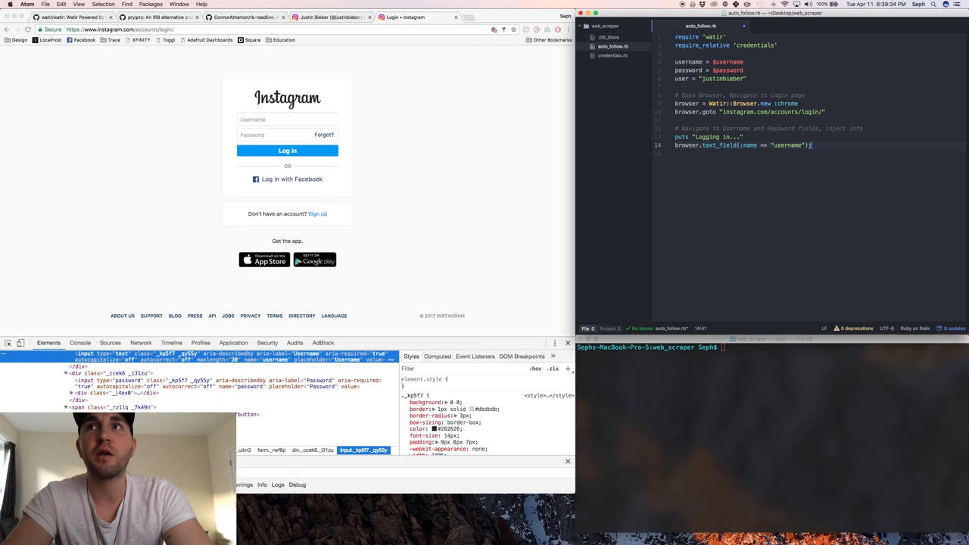
pyautogui.write('.set "#{username')
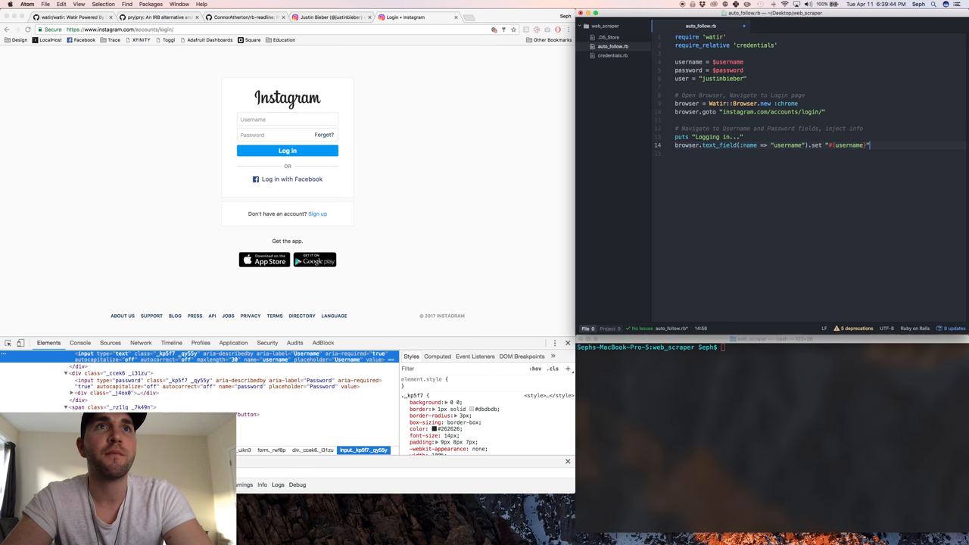
pyautogui.write('browser.text_field(:name => "p')
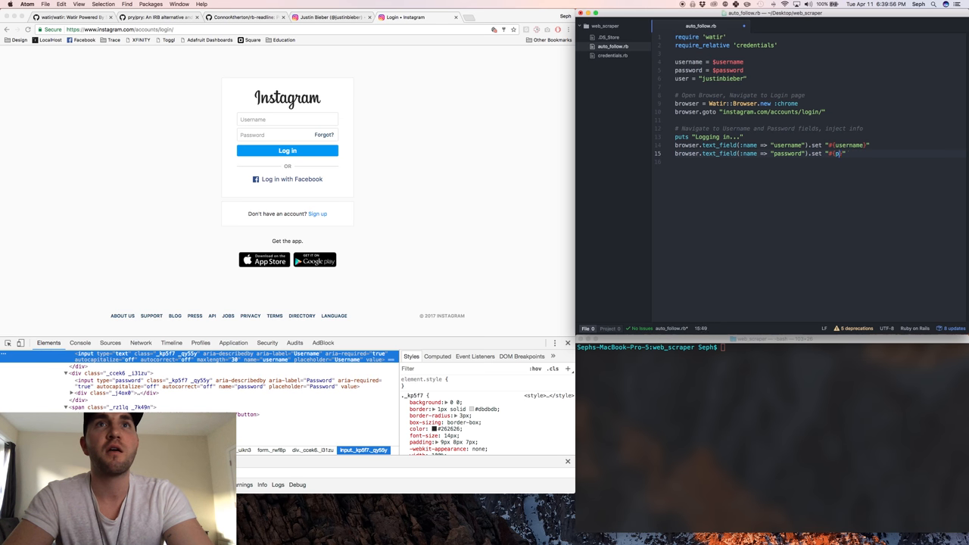
# Finish the password text_field set line and start the # Click Login Button comment.
pyautogui.write('assword')
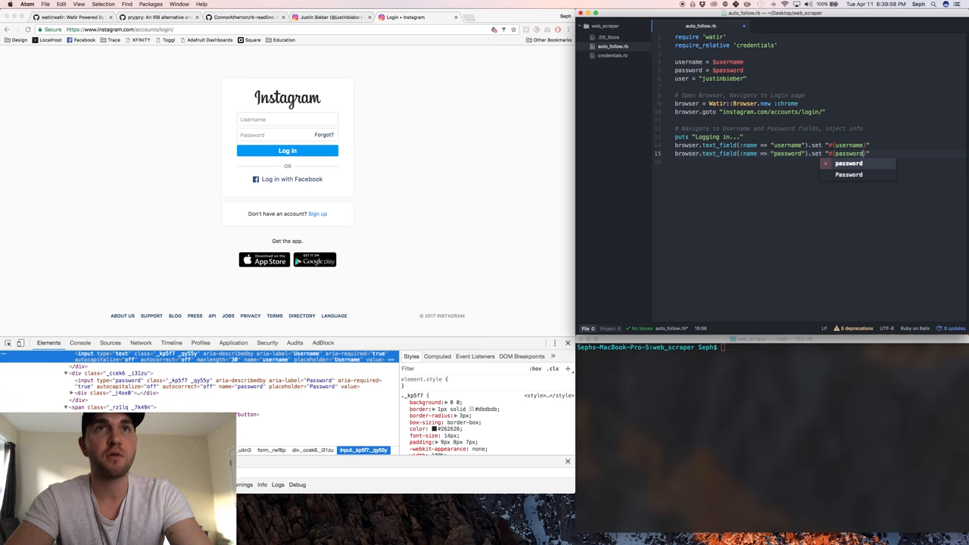
pyautogui.press('Enter')
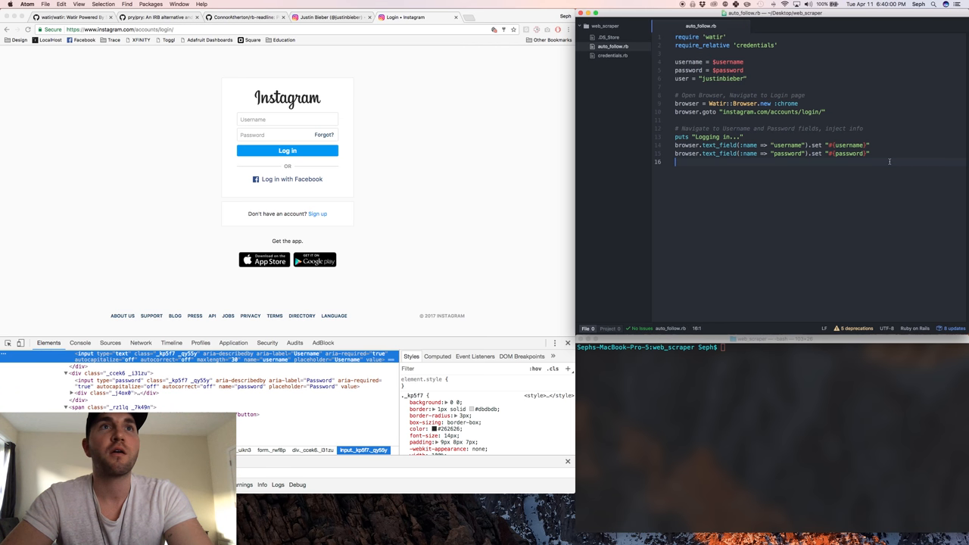
pyautogui.press('enter')
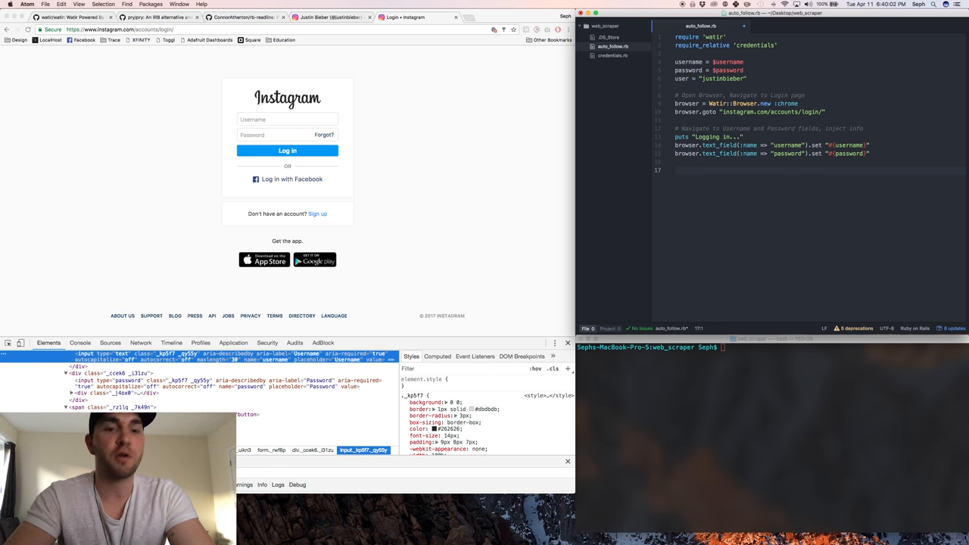
pyautogui.write('# Cli')
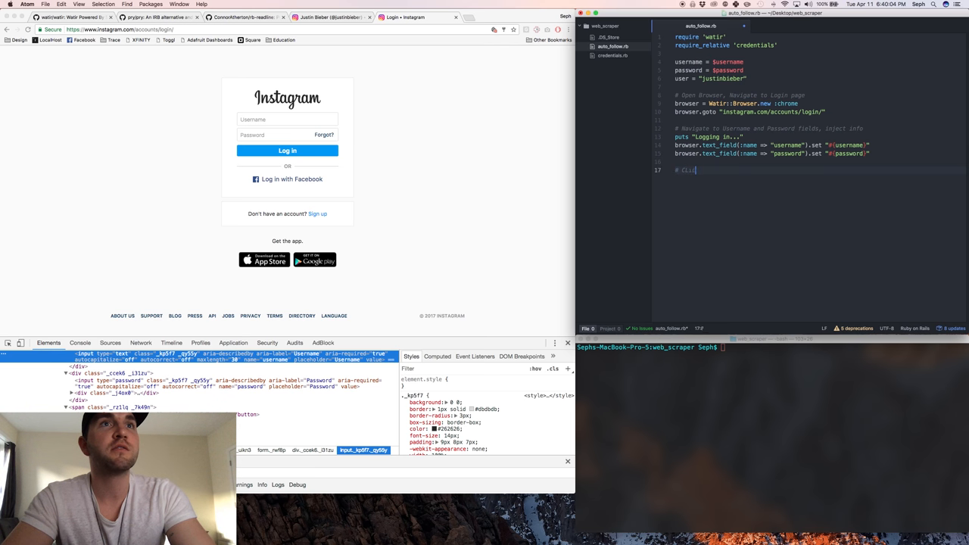
pyautogui.write('ck Login Button')
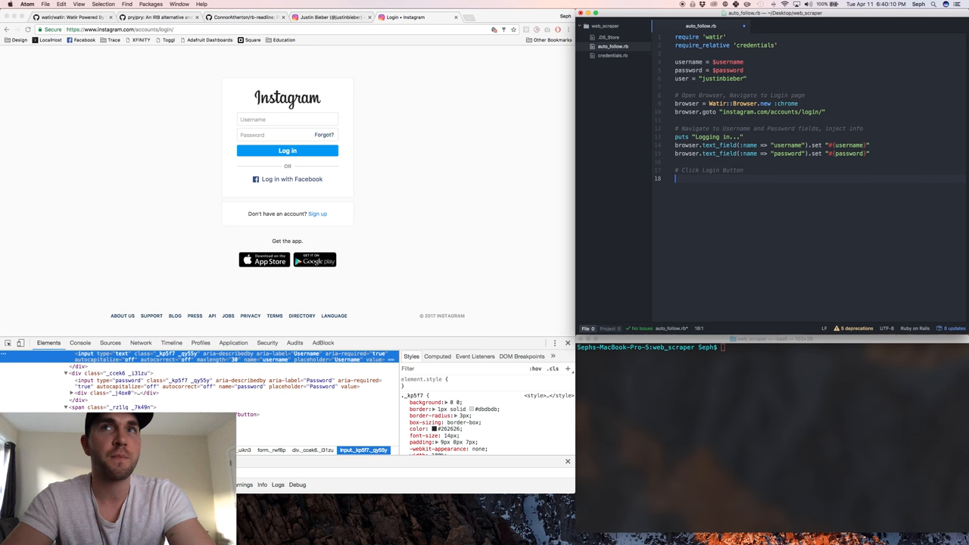
# Write browser.button(:class => '...').click using the Log in button's inspected class name.
pyautogui.write('browser')
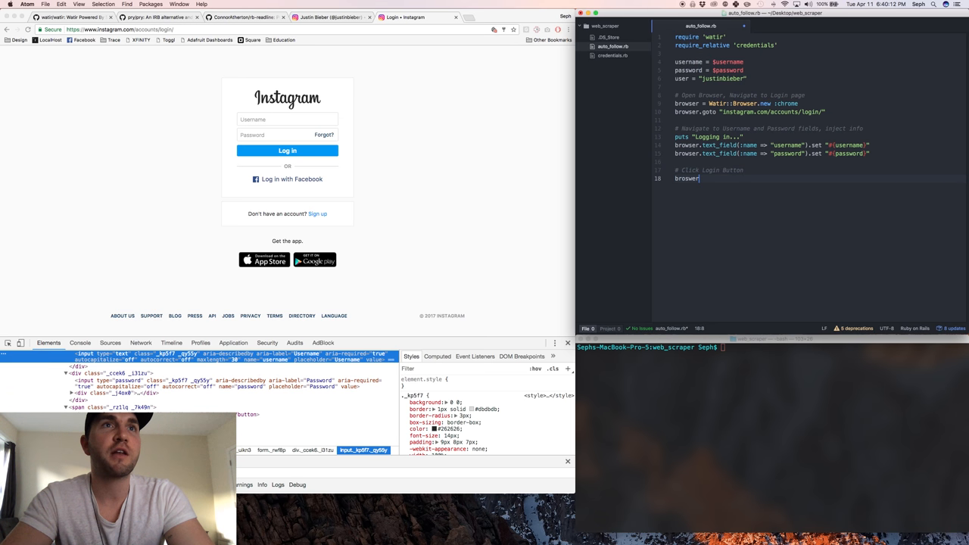
pyautogui.write('.button')
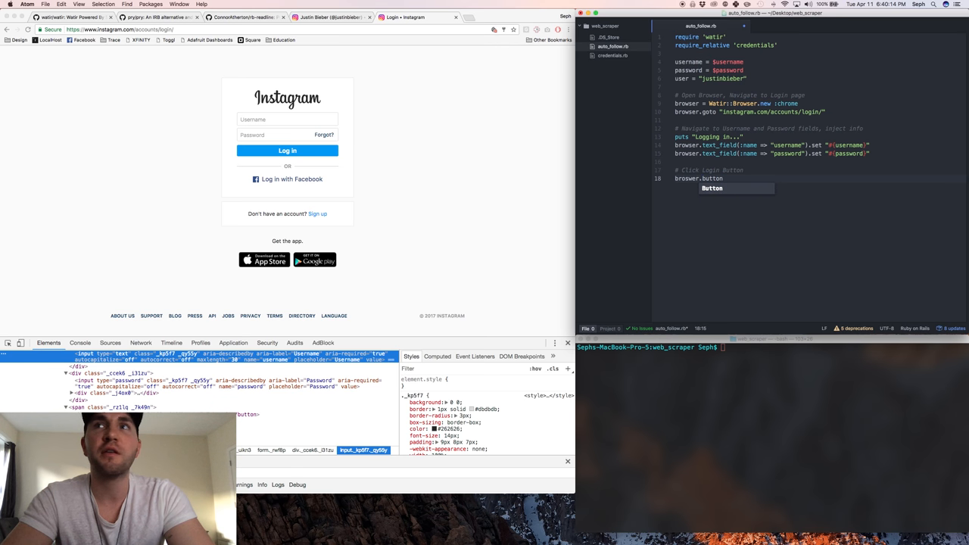
pyautogui.write('()')
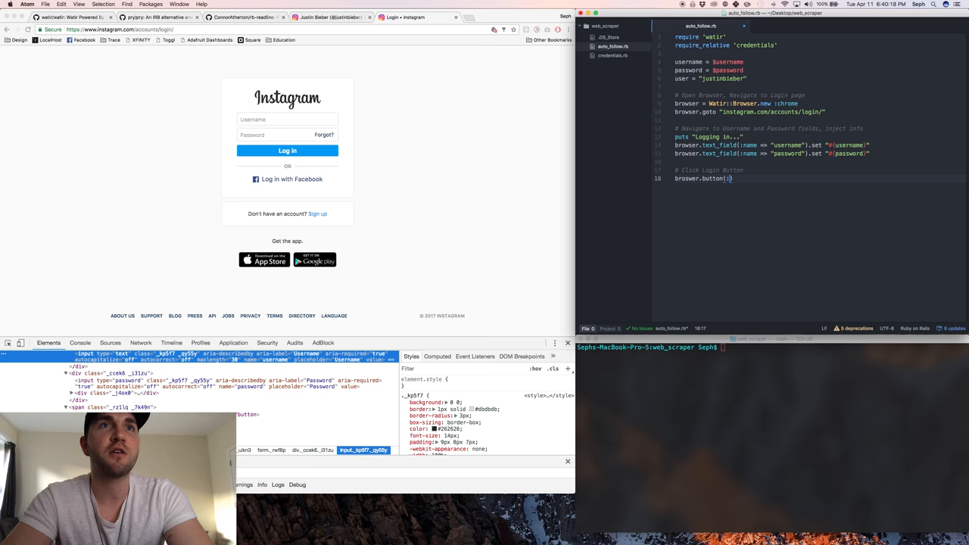
pyautogui.write("class => '")
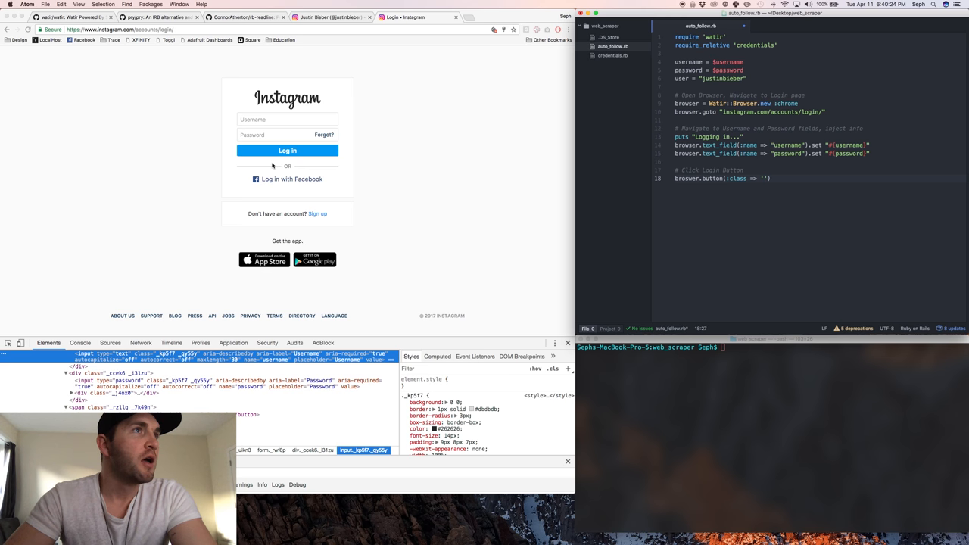
pyautogui.rightClick(288, 152)
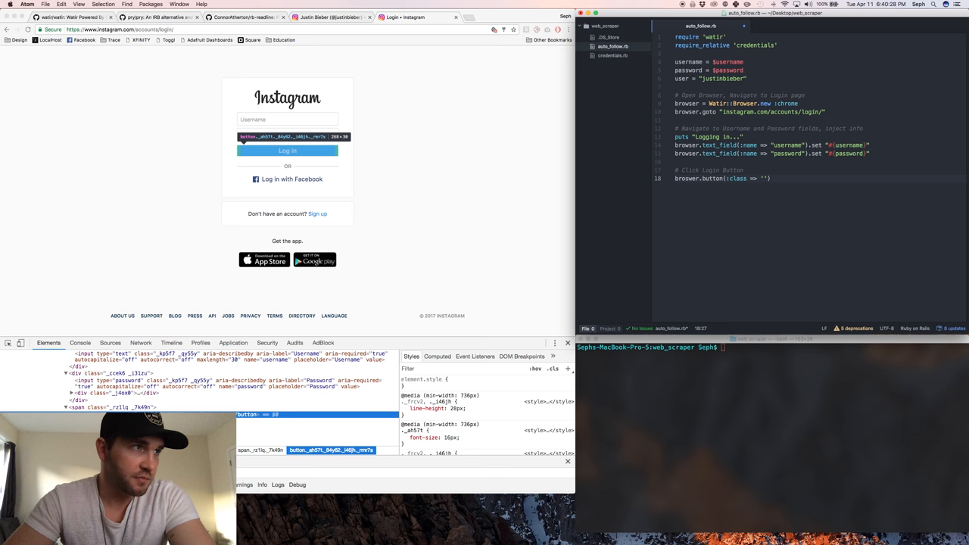
pyautogui.click(763, 178)
pyautogui.write('_ah57t _84y62 _i46jh _rmr7s')
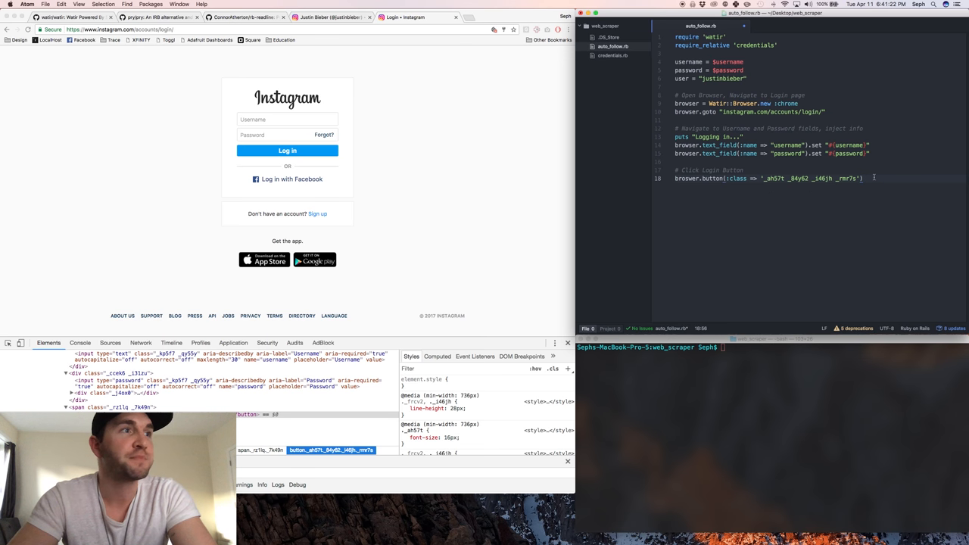
pyautogui.write('.click')
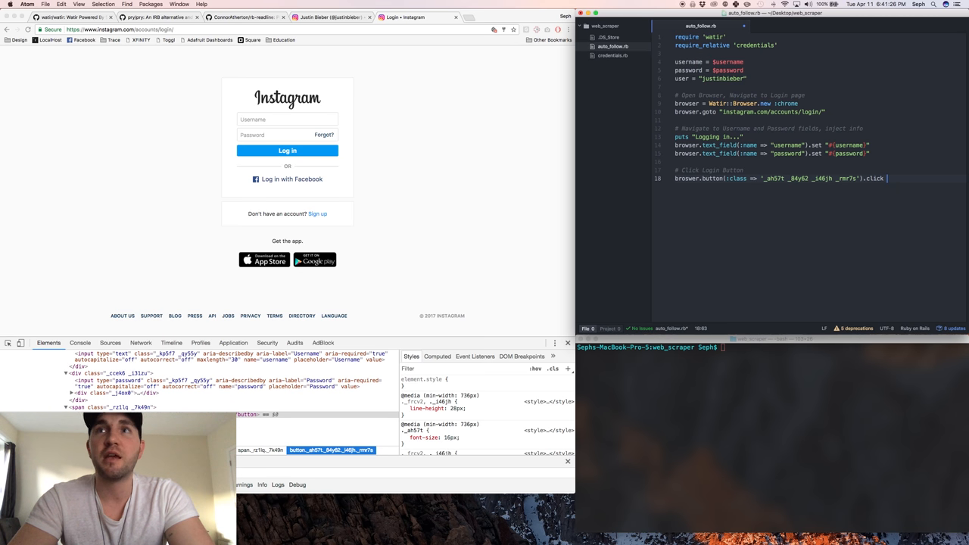
pyautogui.press('enter')
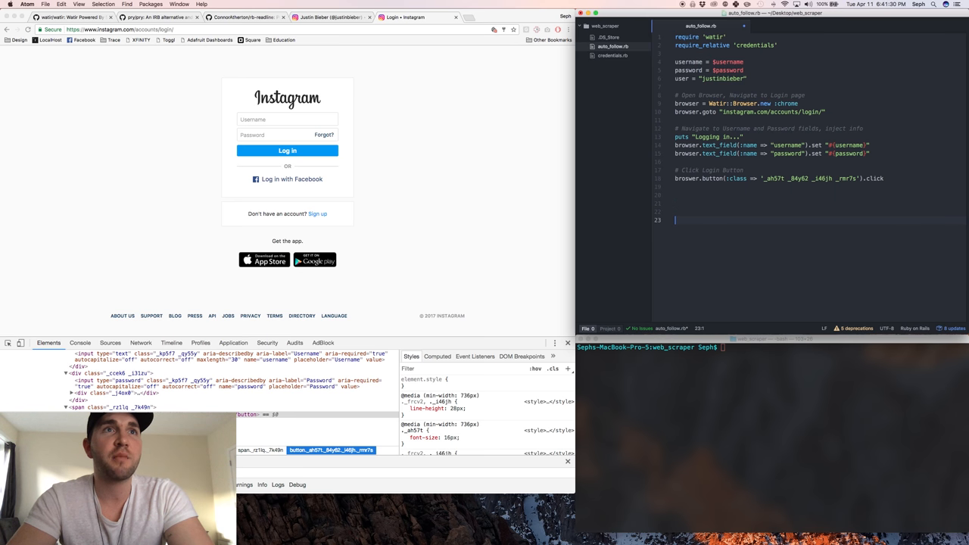
# End the script with sleep(360) and enter ruby auto_follow.rb in Terminal.
pyautogui.write('sleep')
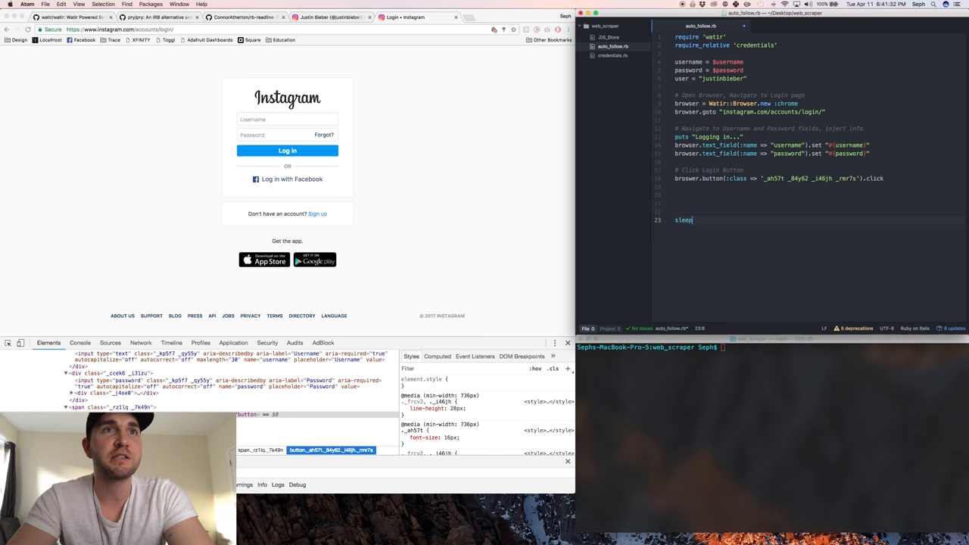
pyautogui.write('(360)')
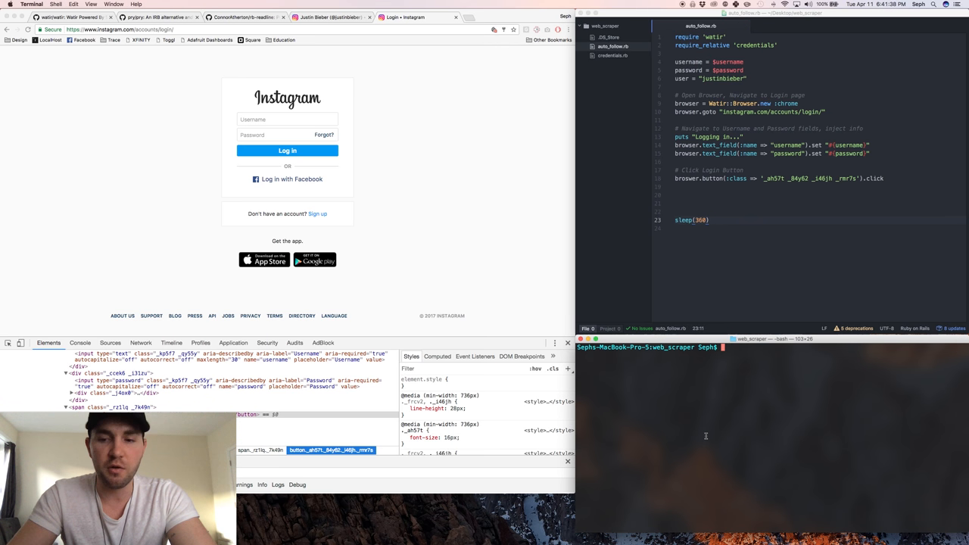
pyautogui.write('ruby auto_follow.rb')
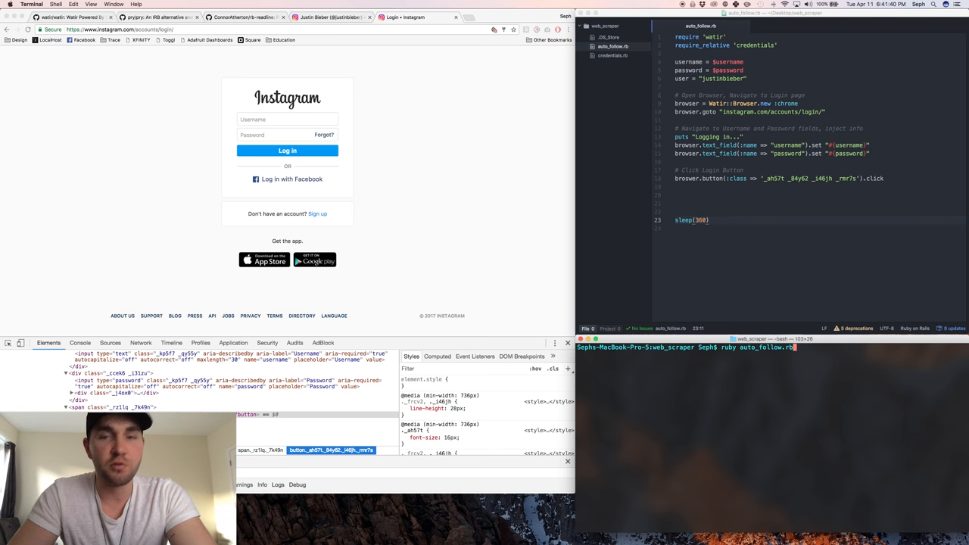
# Run ruby auto_follow.rb, watch Chrome log into Instagram, then interrupt and return to the script.
pyautogui.press('enter')
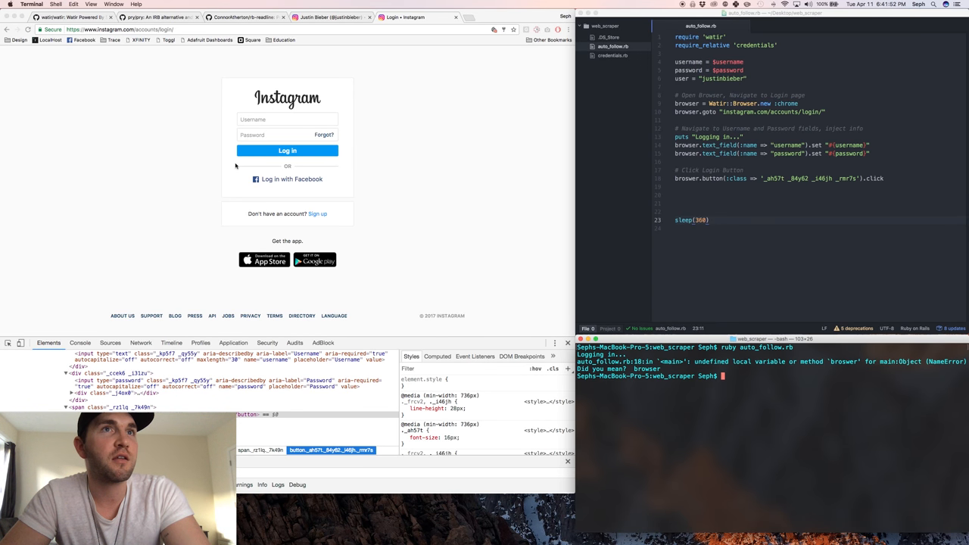
pyautogui.moveTo(746, 173)
pyautogui.write('ruby auto_follow.rb')
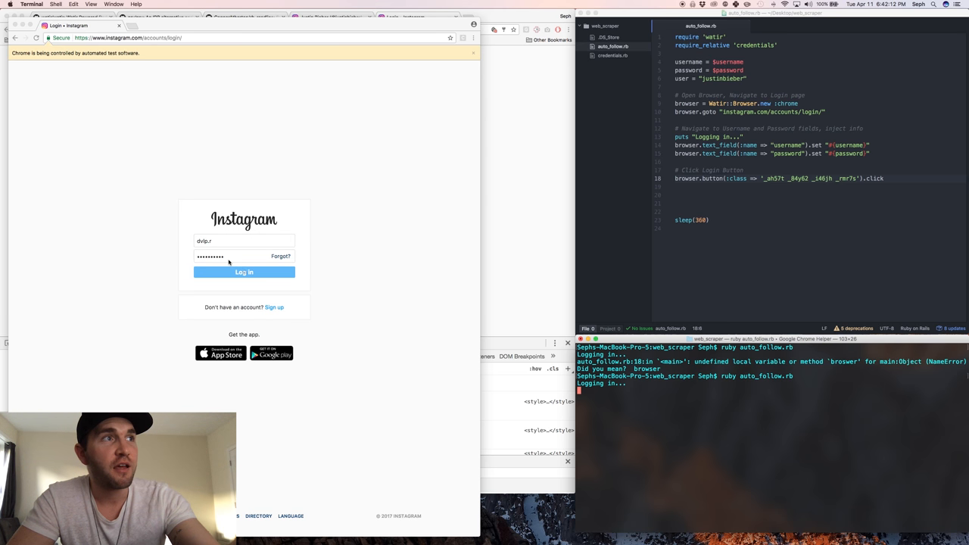
pyautogui.click(244, 273)
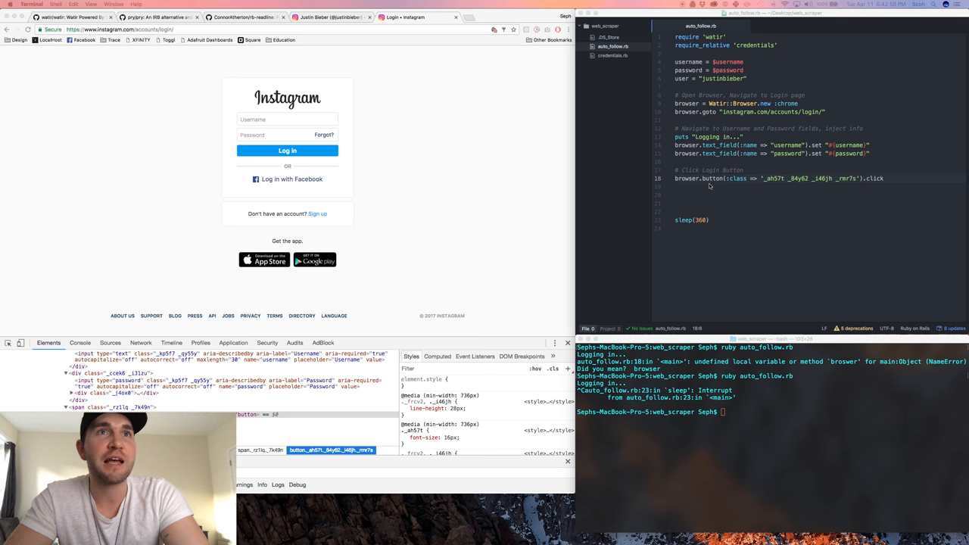
pyautogui.click(687, 187)
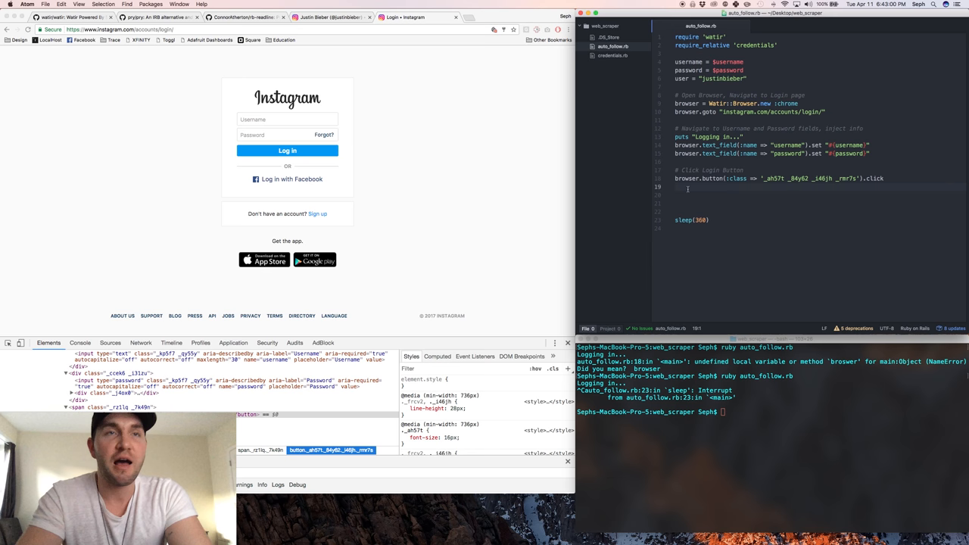
# Insert sleep(2) after the login click and start the # Navigate comment.
pyautogui.write('sleep(2)')
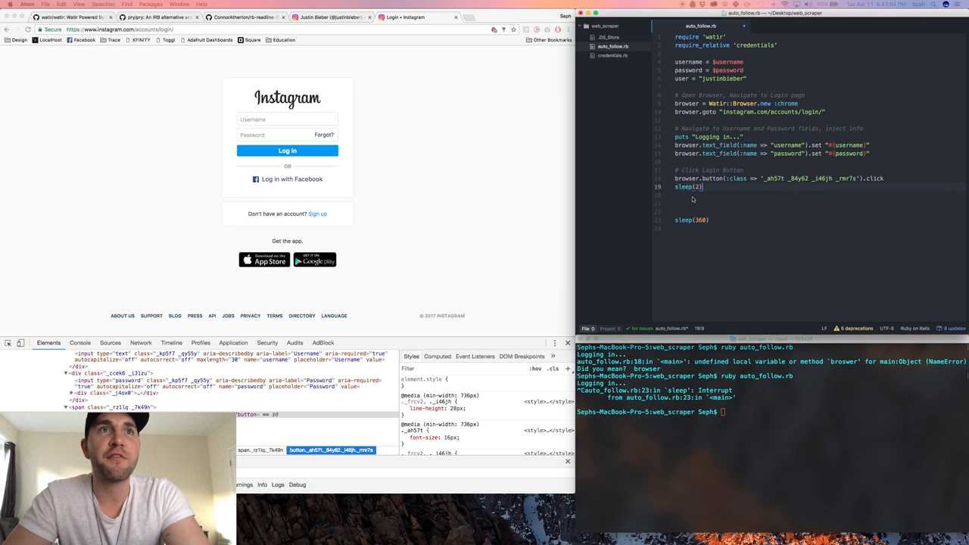
pyautogui.write('#')
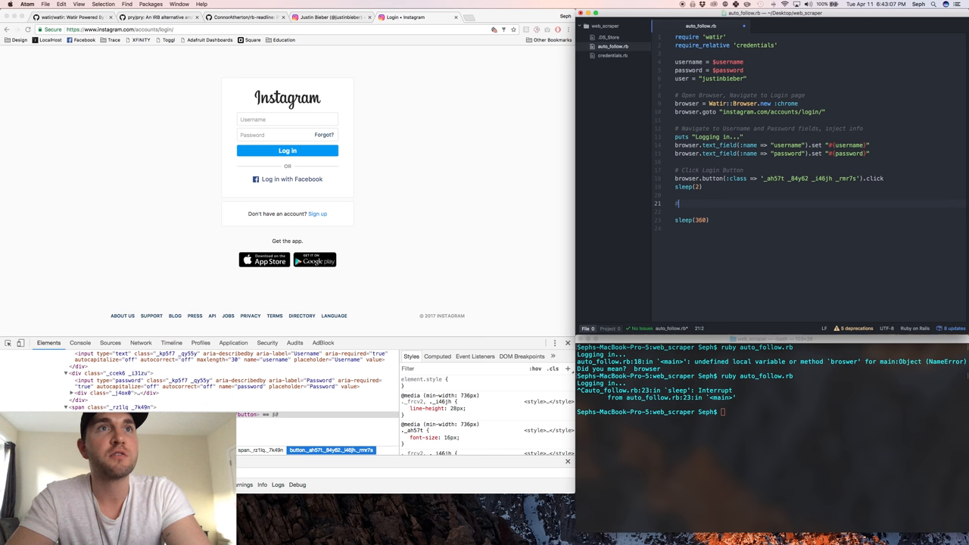
pyautogui.write("Navigate to user's page")
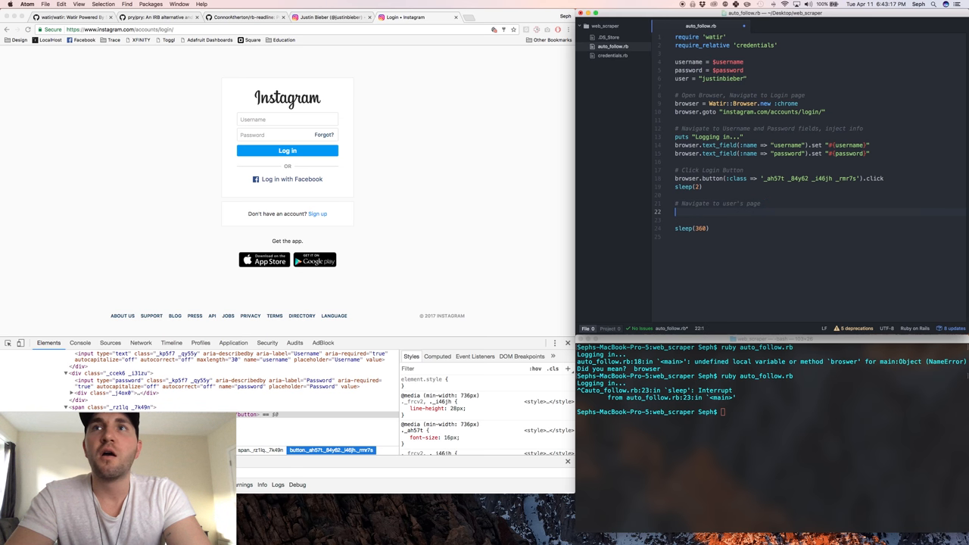
# Write browser.goto "instagram.com/#{user}/" to navigate to the target user's profile.
pyautogui.write('broser')
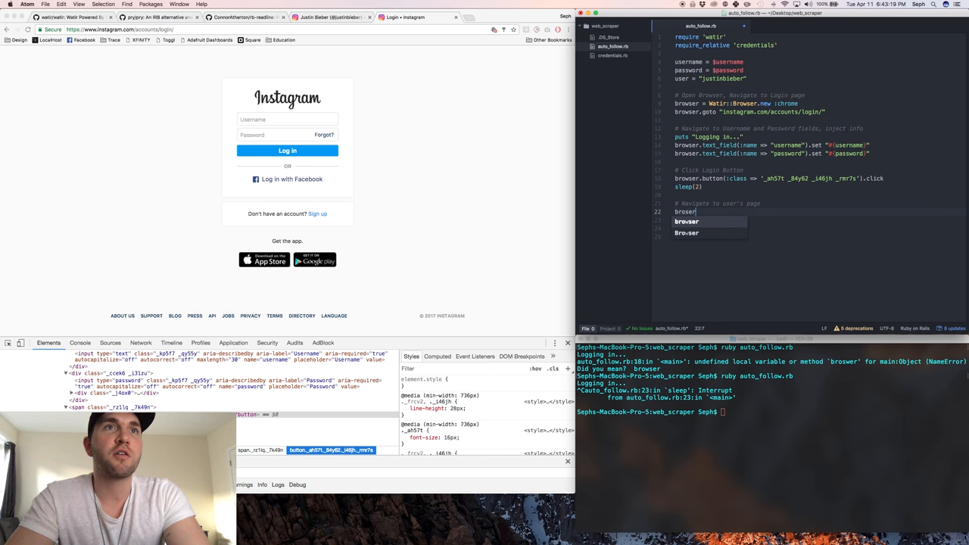
pyautogui.write('.go')
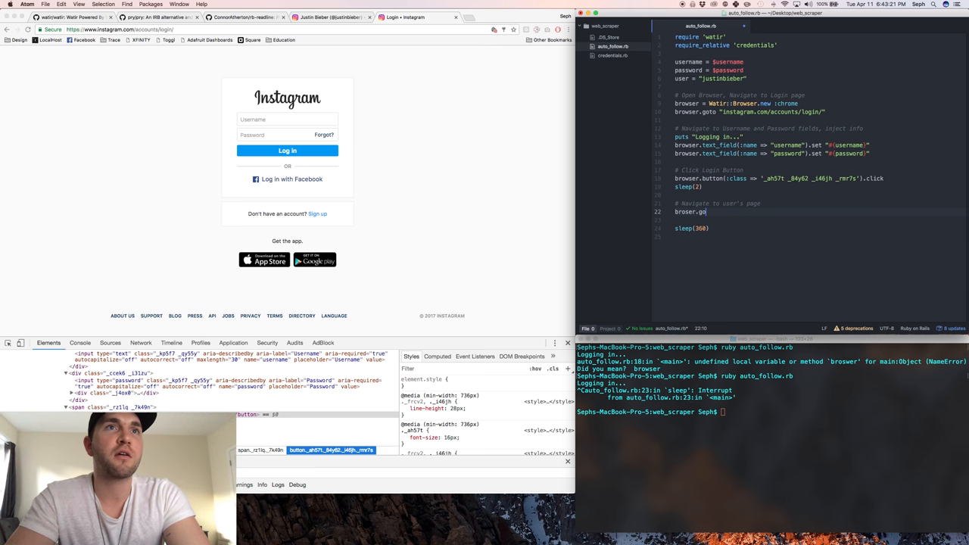
pyautogui.write('browser')
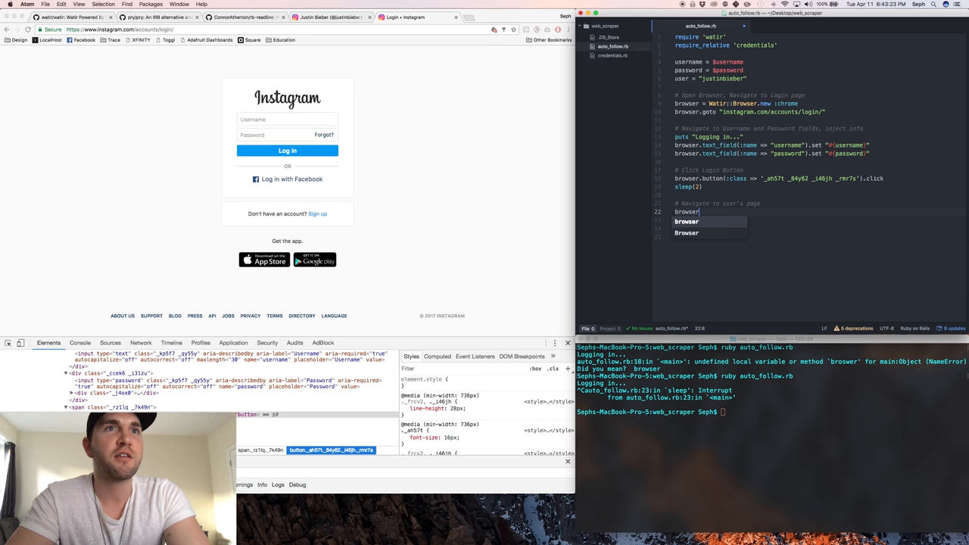
pyautogui.write('.goto')
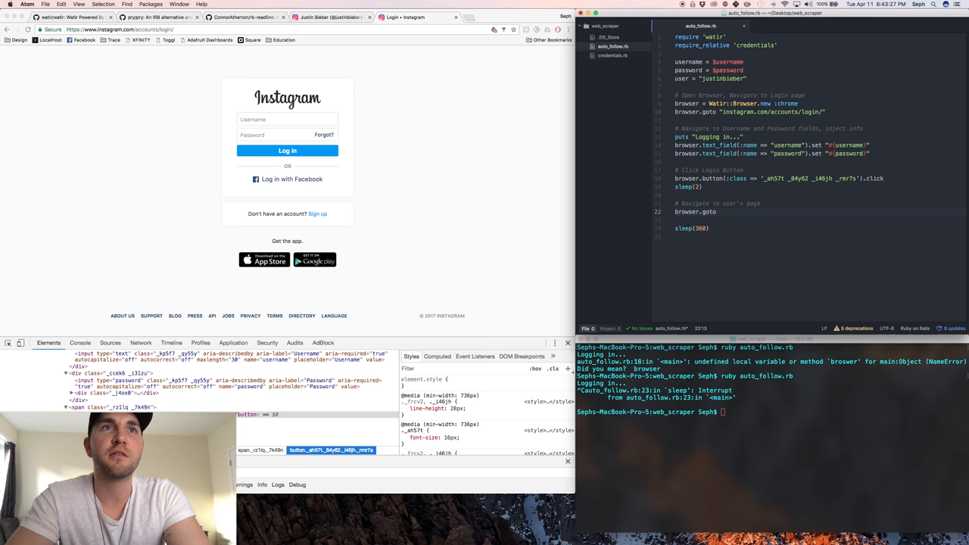
pyautogui.write('.')
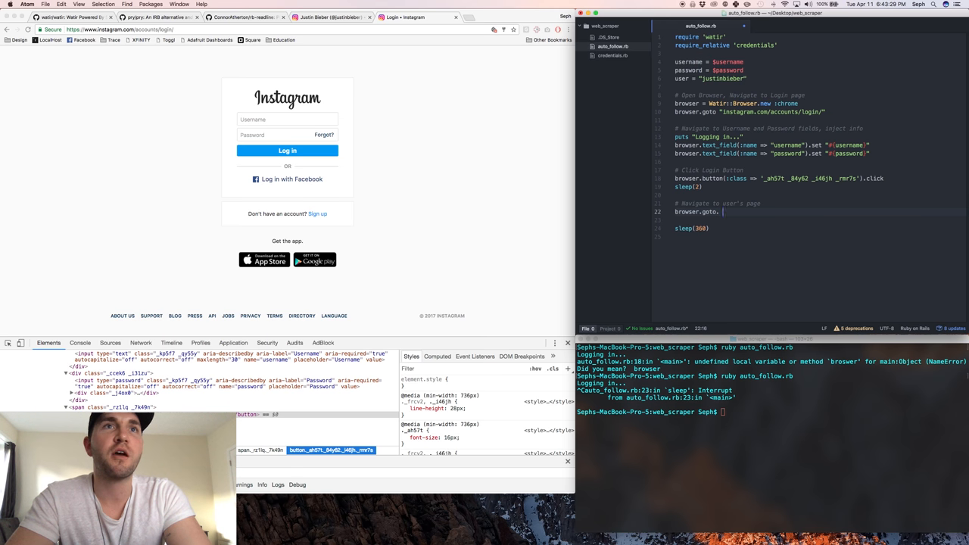
pyautogui.write('"')
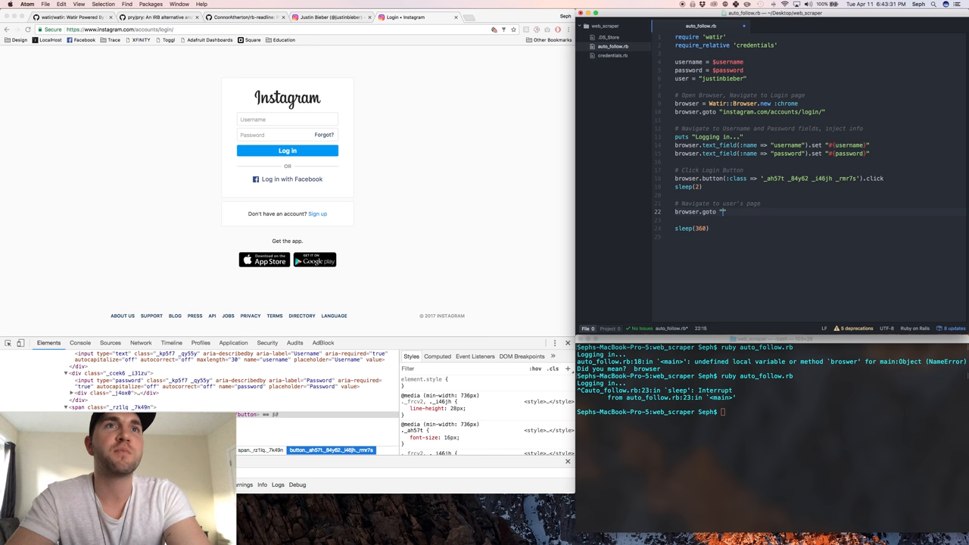
pyautogui.write('instagram.')
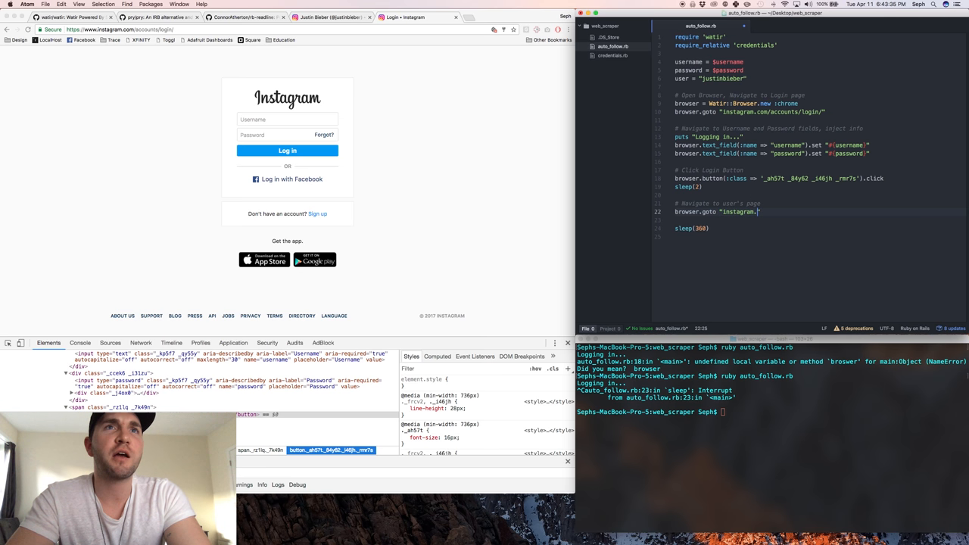
pyautogui.write('com/#{user}')
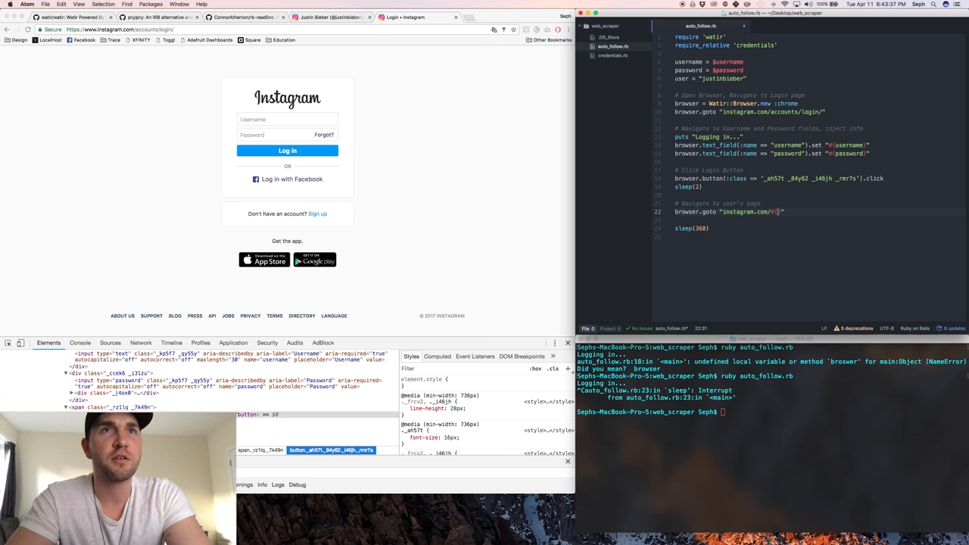
pyautogui.write('user')
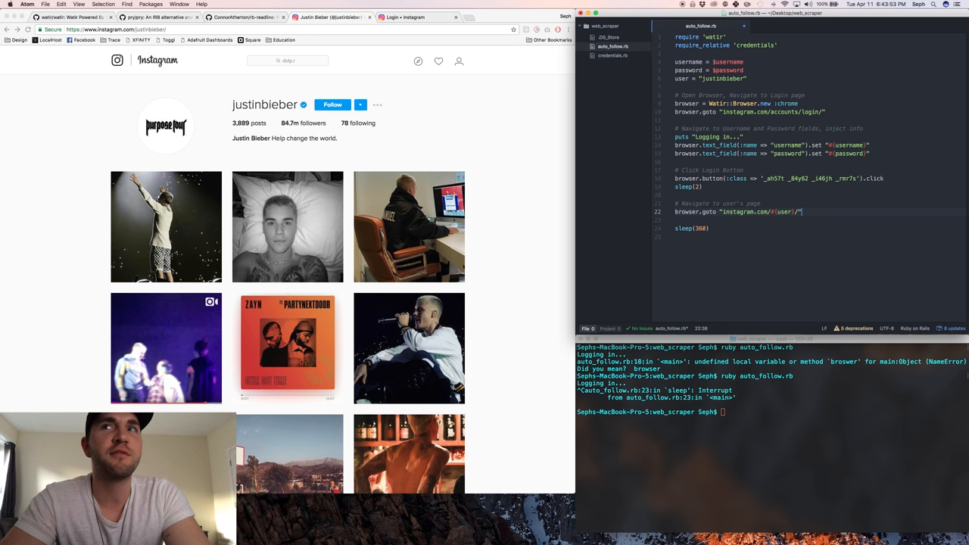
pyautogui.press('enter')
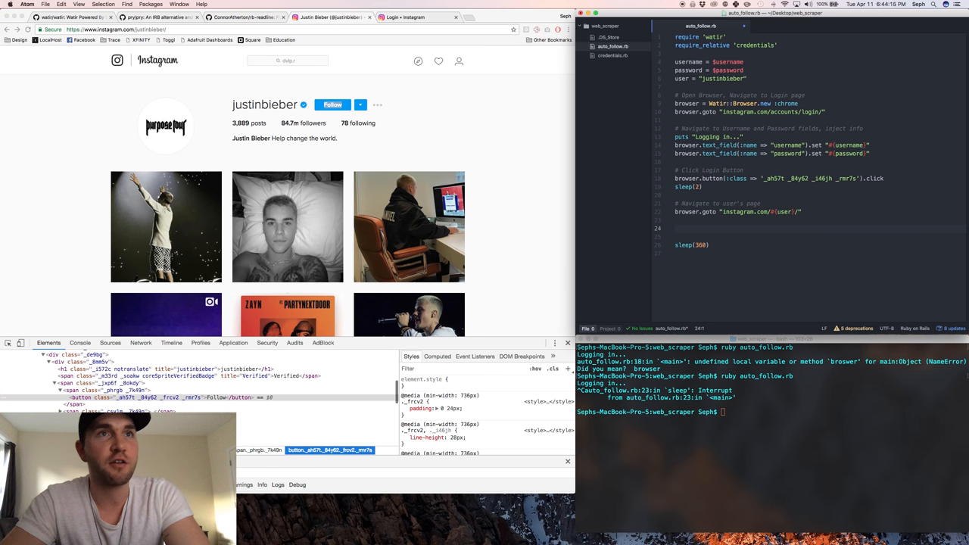
# Add the comment '# If not following then follow' below the navigation line.
pyautogui.write('#')
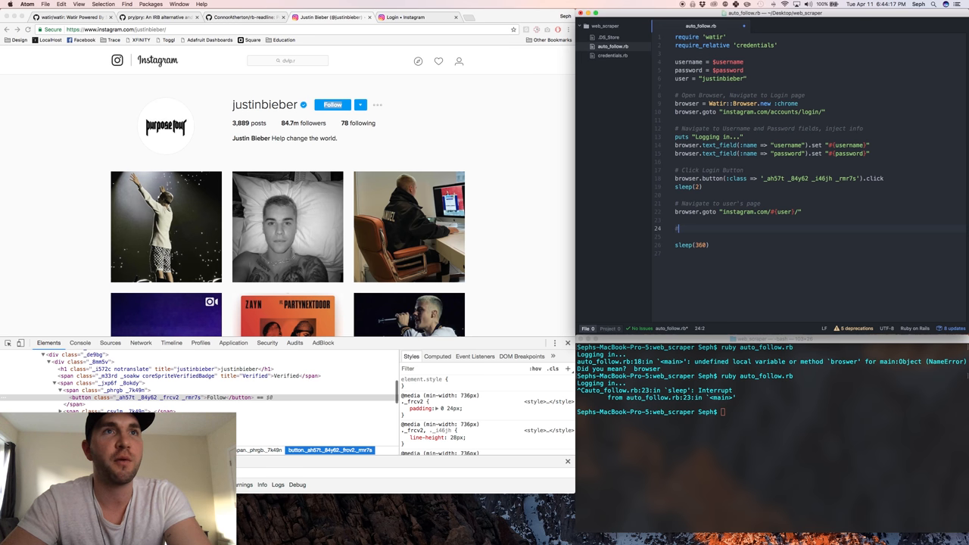
pyautogui.write('if not following')
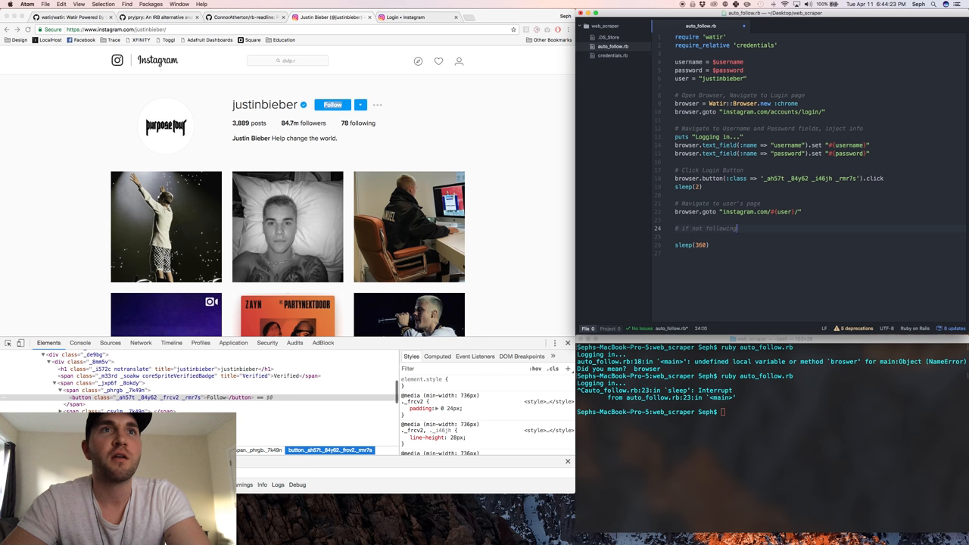
pyautogui.write('then follow')
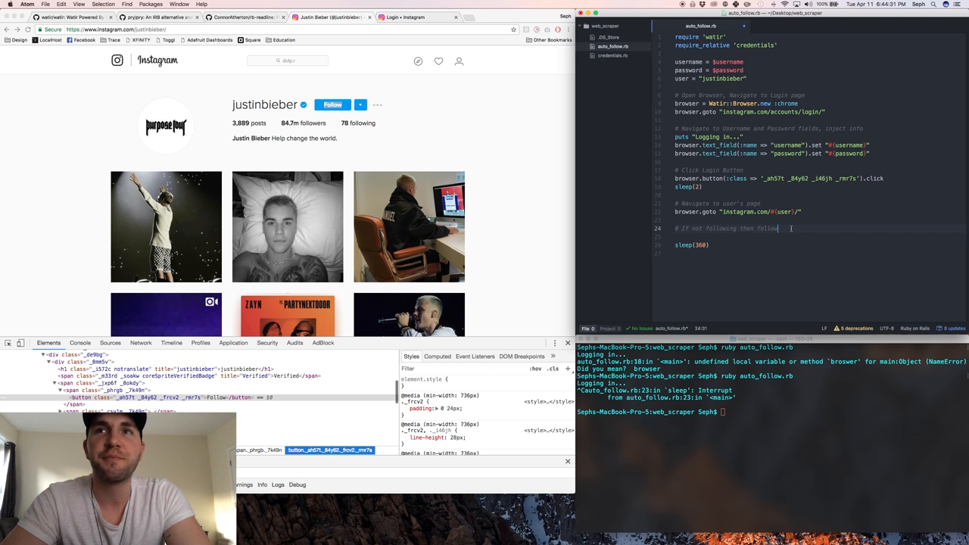
# Write browser.button(:class => '_ah57t _84y62 _frcv2 _rmr7s').click and begin the else comment.
pyautogui.write('b')
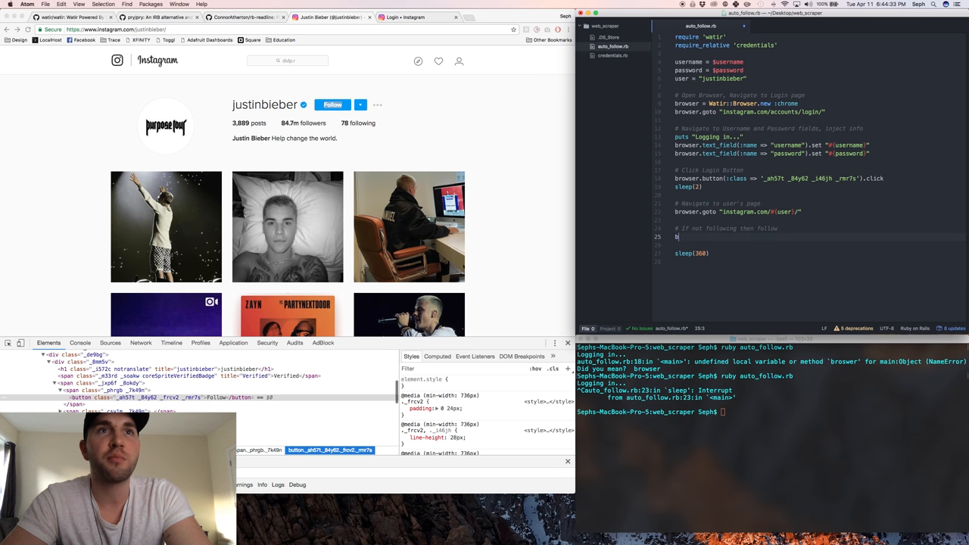
pyautogui.write('rowser.button(:class')
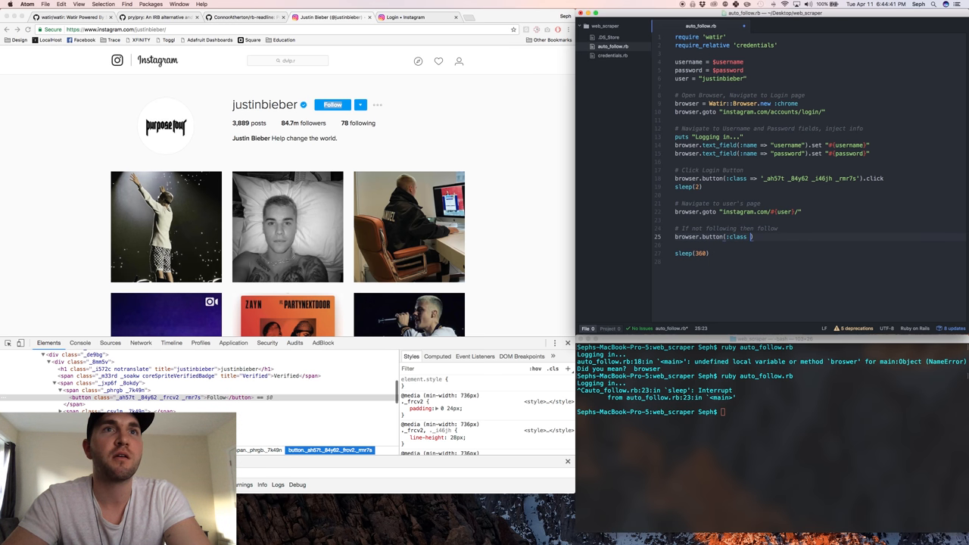
pyautogui.write('=?')
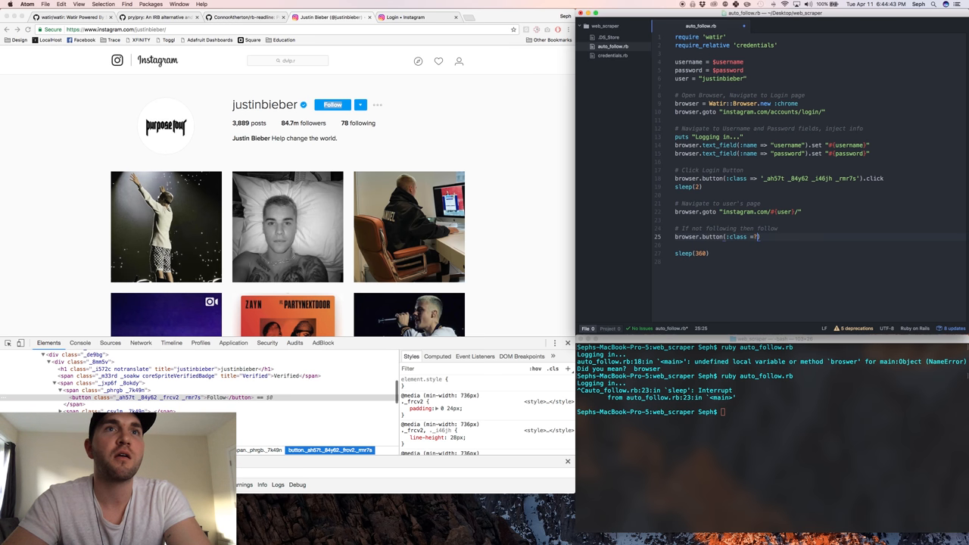
pyautogui.write("''")
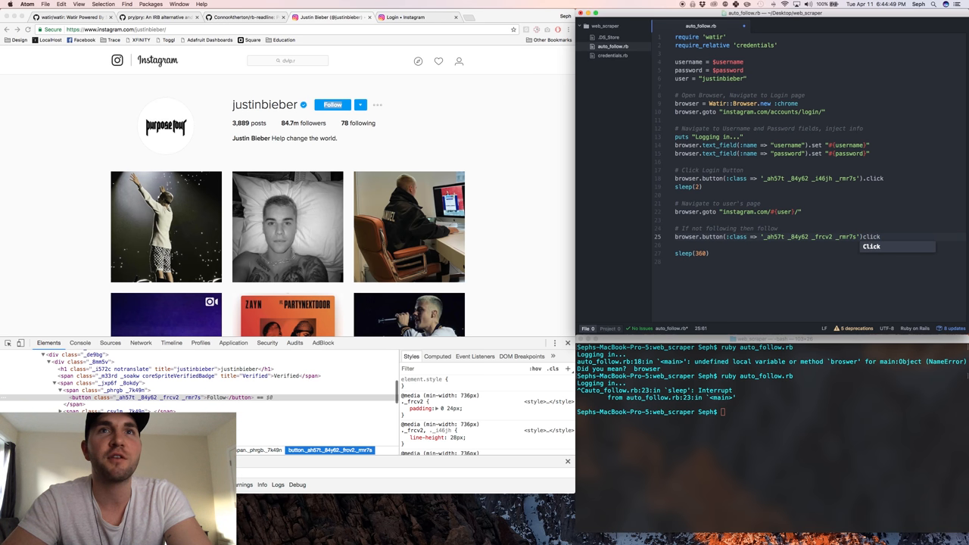
pyautogui.write('.click')
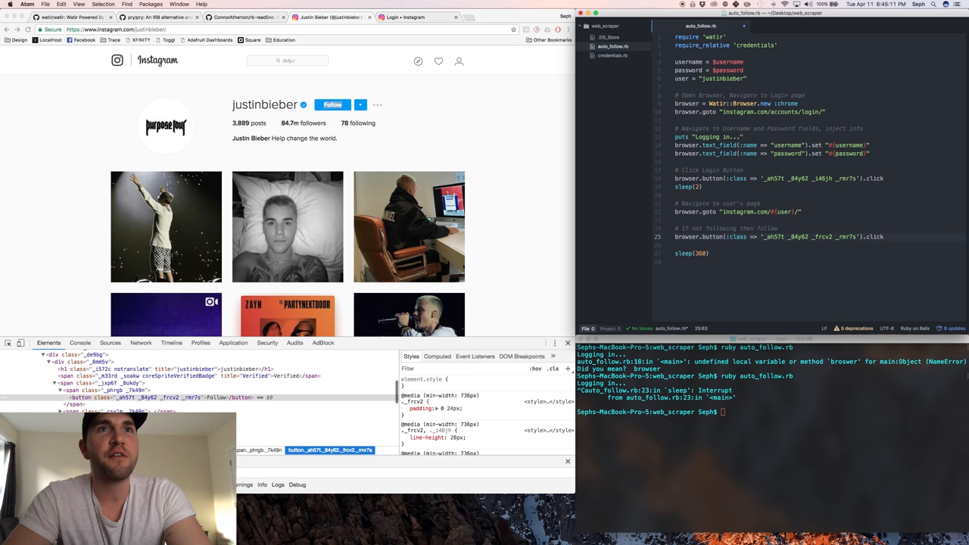
pyautogui.write('else')
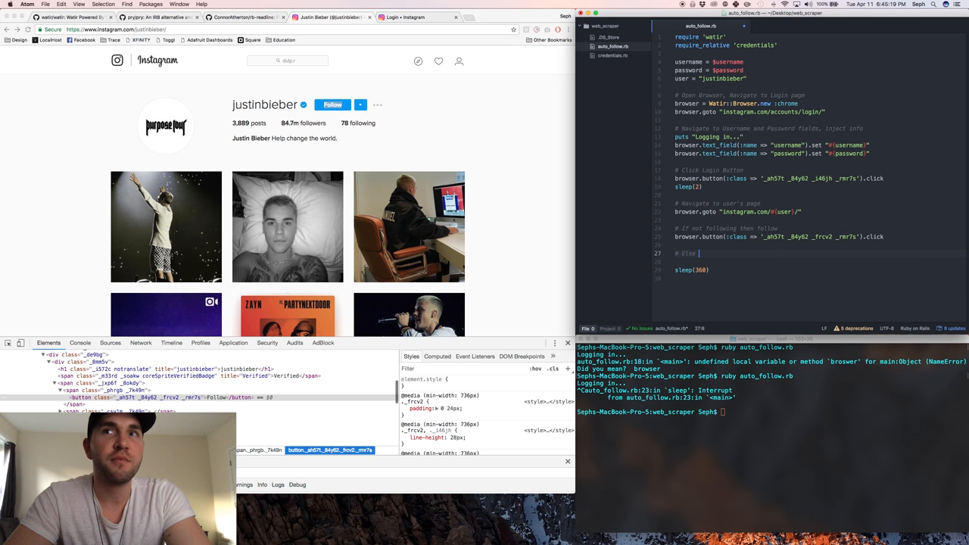
# Add '# Else unfollow' with a pasted button click edited to class '_ah57t _8yDah _frcv2 _rmr7s'.
pyautogui.write('unfollow')
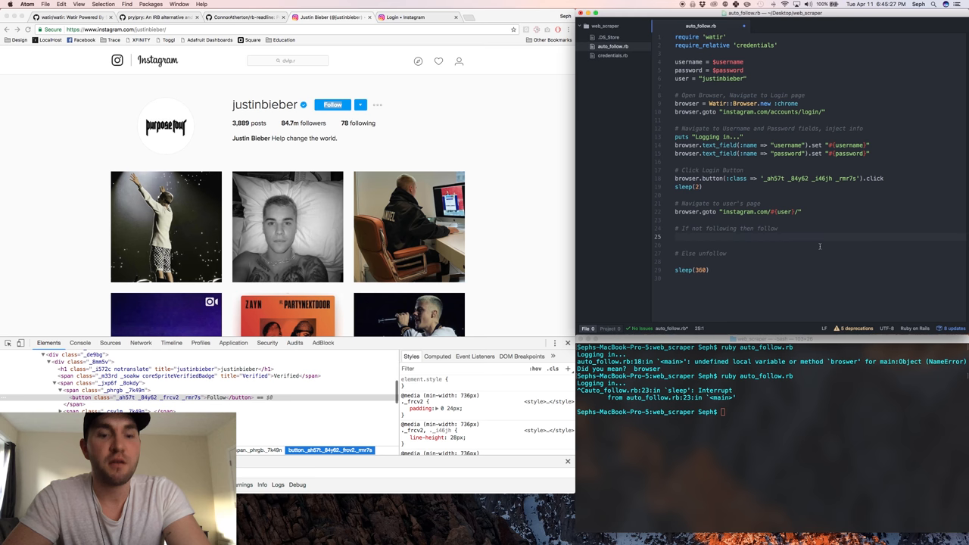
pyautogui.write("browser.button(:class => '_ah57t _84y62 _frcv2 _rmr7s').click")
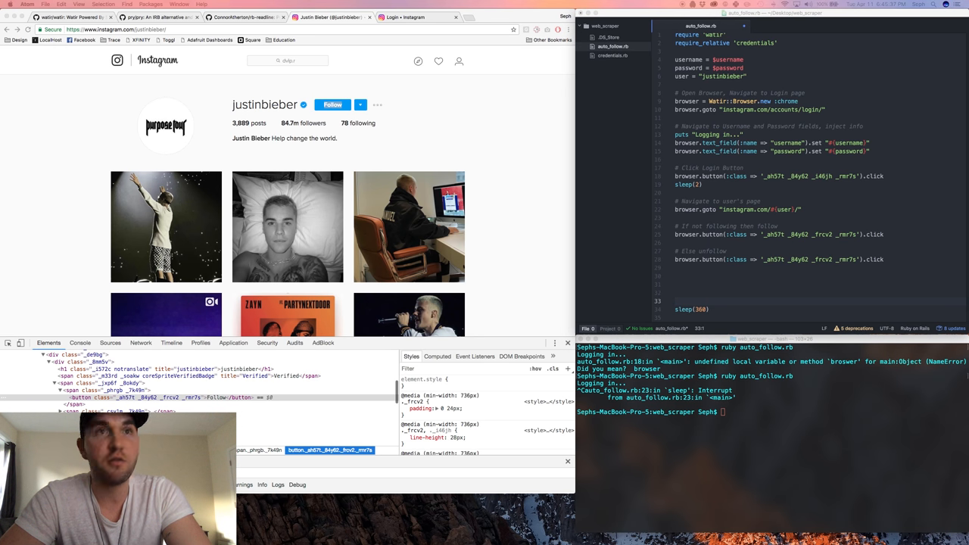
pyautogui.click(856, 259)
pyautogui.write('6y2ah')
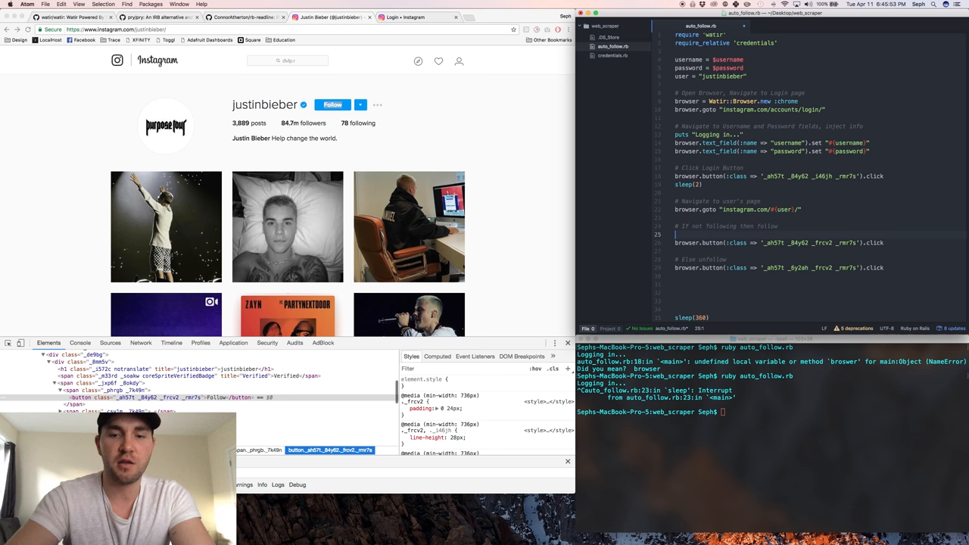
# Insert puts "Following #{user}" before the follow click and sleep(3) before unfollowing.
pyautogui.write('puts "Unfollowing #{user')
pyautogui.write('puts "Following #{user')
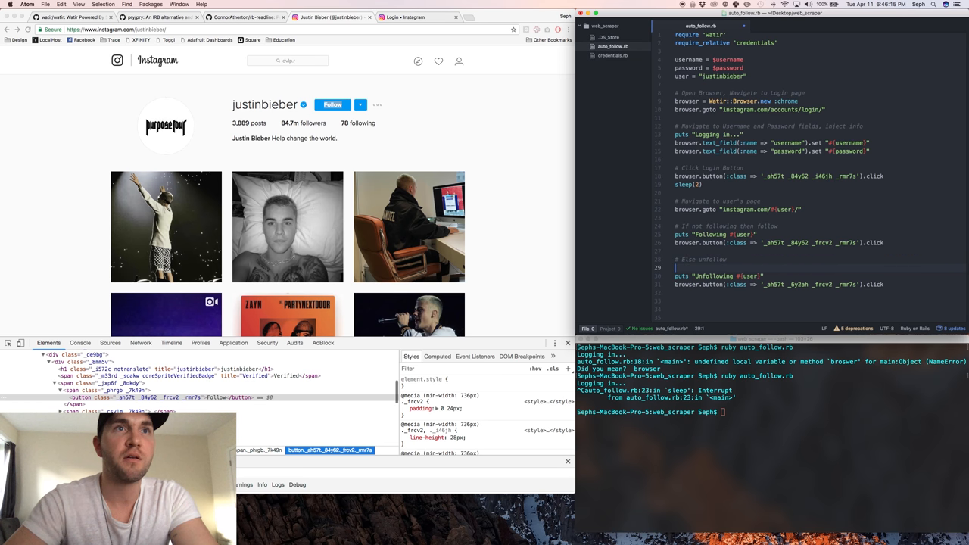
pyautogui.write('sleep()')
pyautogui.write('if browser.button(')
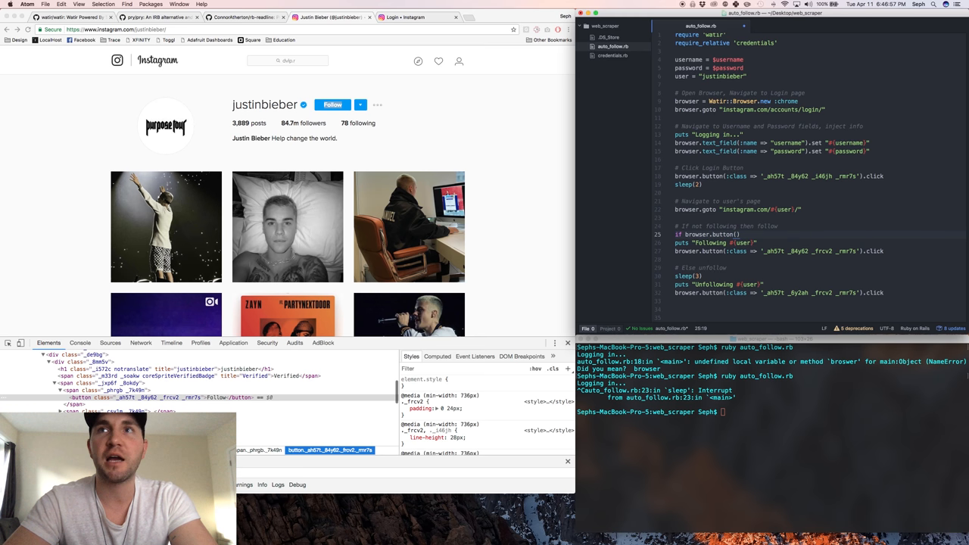
# Wrap each click in an if browser.button(:class => ...).exists? check closed with end.
pyautogui.write('cl')
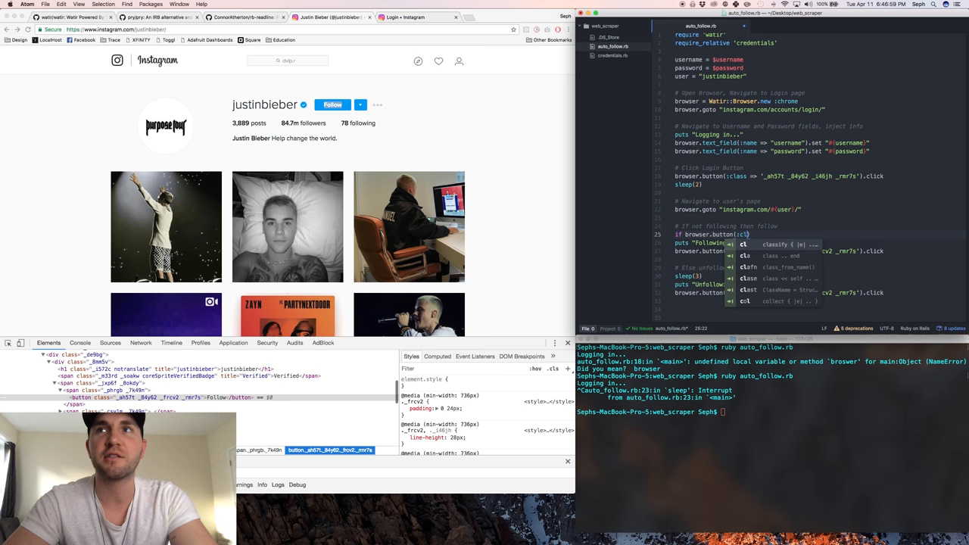
pyautogui.write("class => '_ah57t _84y62 _frcv2 _rmr7s")
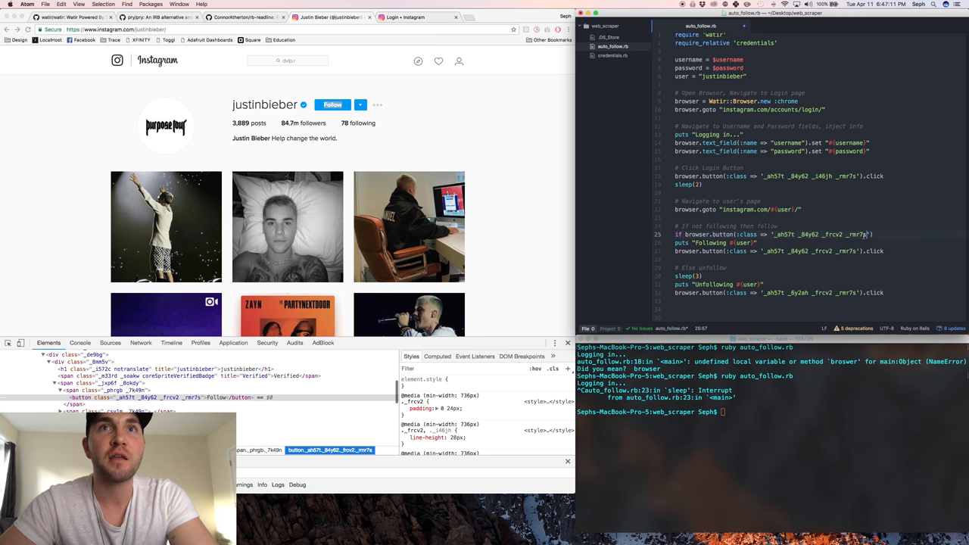
pyautogui.write('exists?')
pyautogui.write('end')
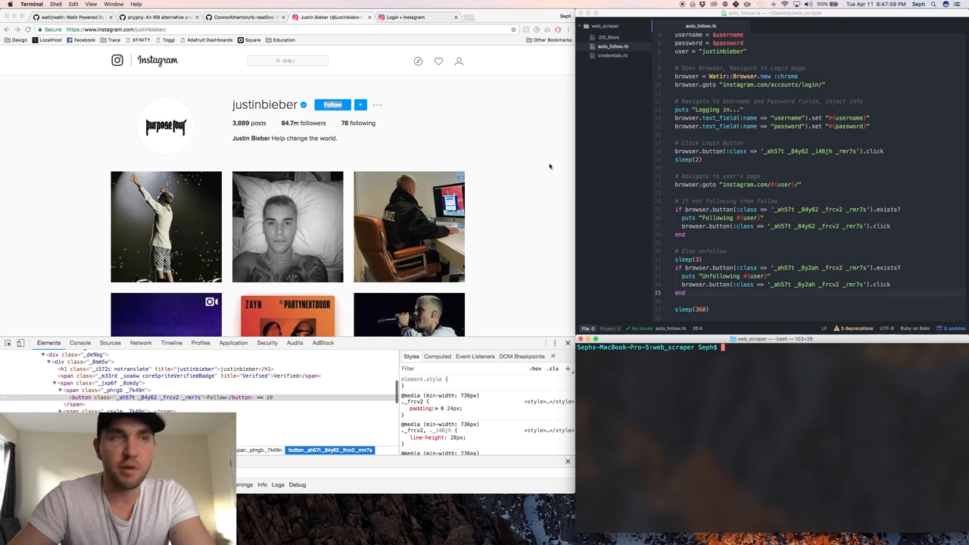
# Run ruby auto_follow.rb and watch Chrome log in and follow justinbieber.
pyautogui.write('ruby auto_follow.rb')
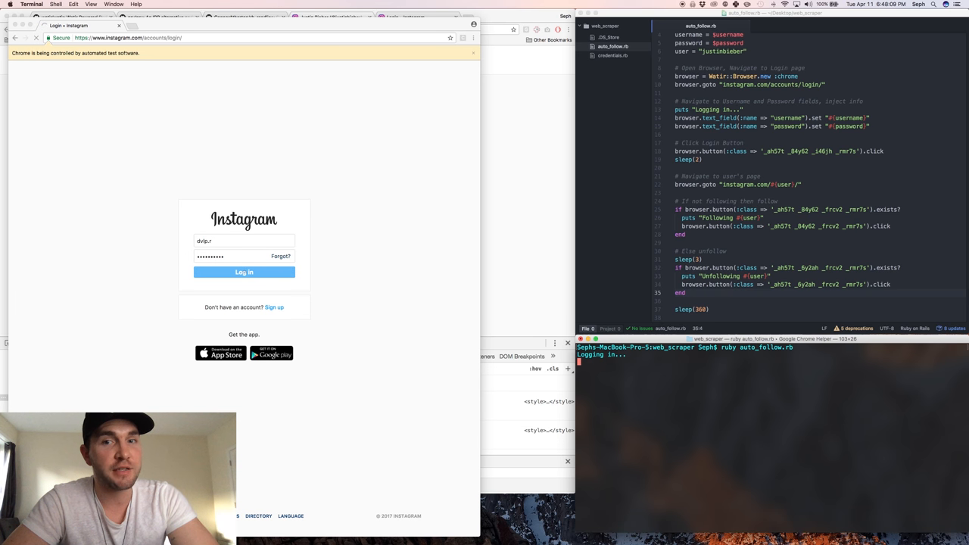
pyautogui.click(244, 272)
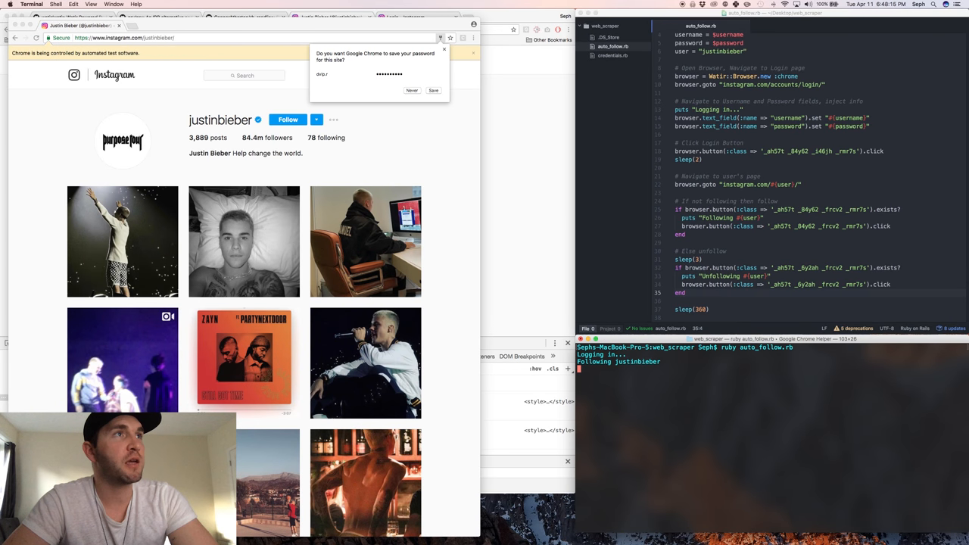
pyautogui.click(288, 120)
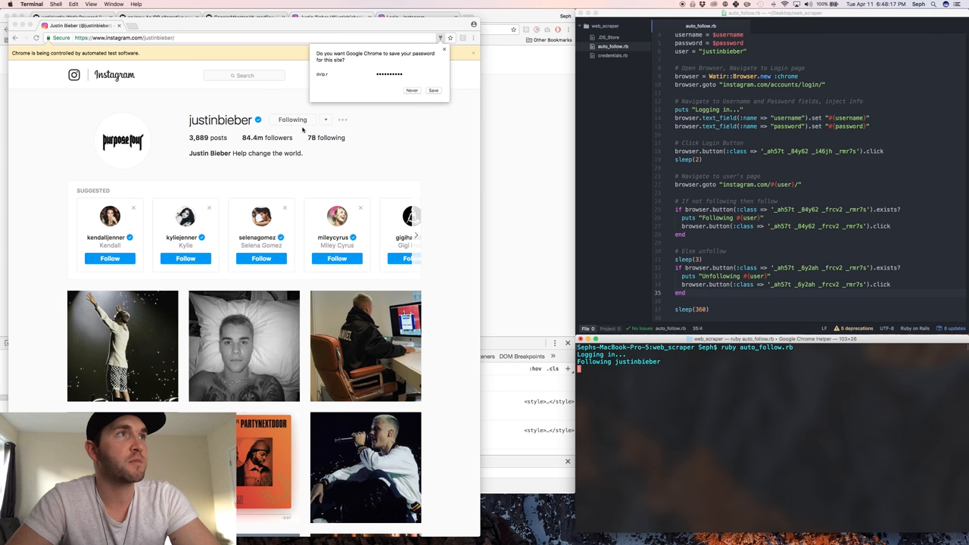